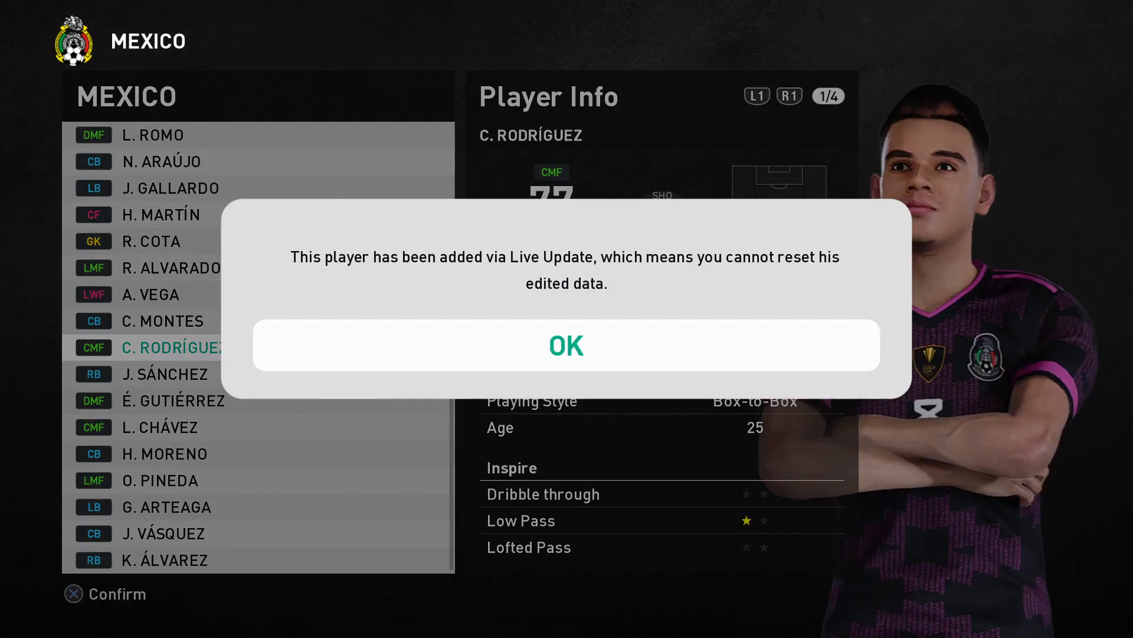
# Step: Acknowledge the cannot-reset notice with OK to return to C. Rodríguez's player info
pyautogui.click(566, 345)
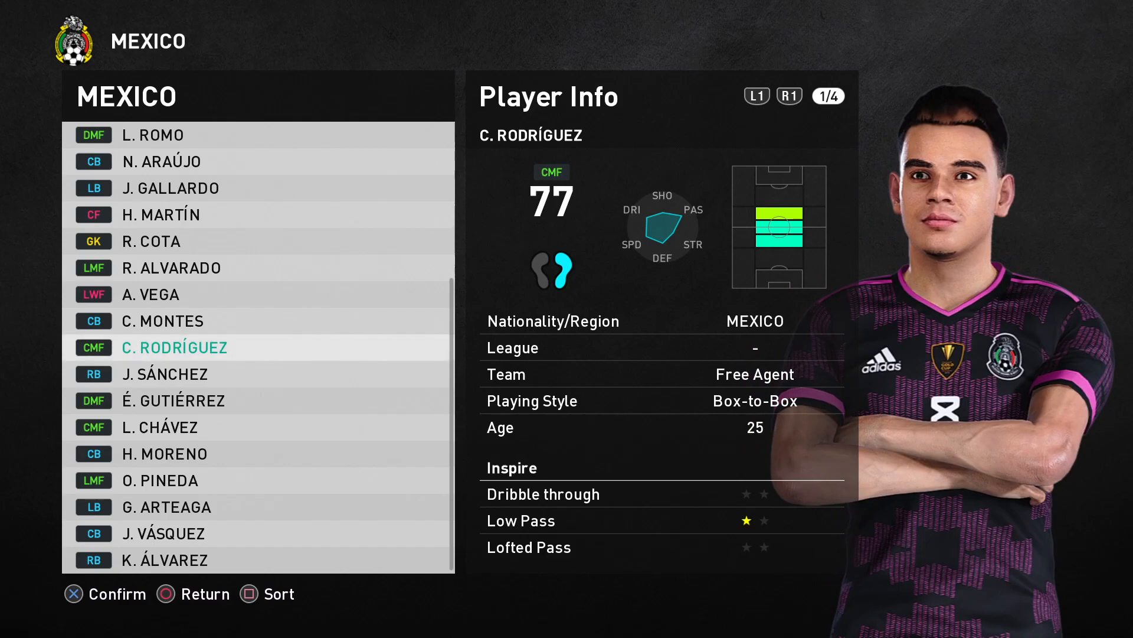
# Step: Search 'mexico pes 2022', reach PES Master's Mexico eFootball 2022 squad and look up C. Rodríguez
pyautogui.write('mexio pes 20')
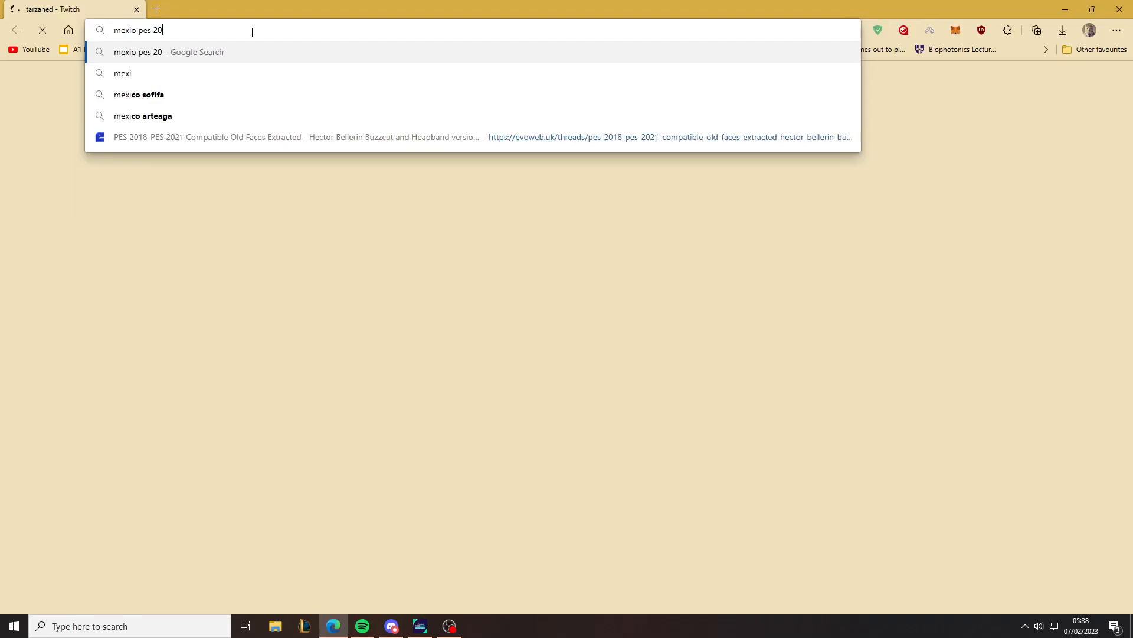
pyautogui.press('Return')
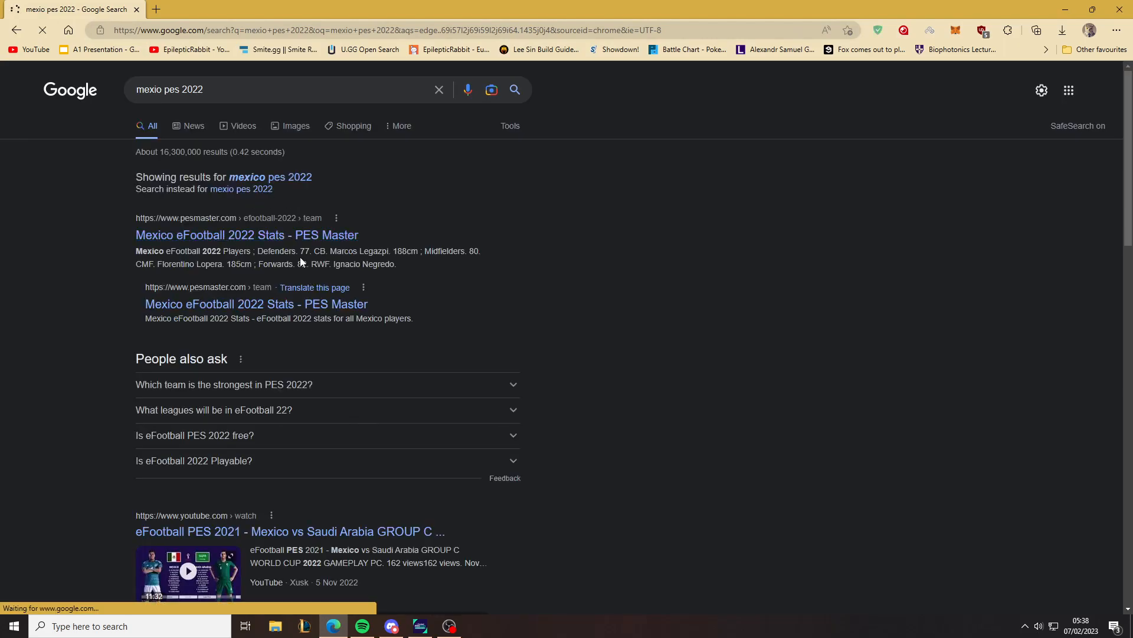
pyautogui.moveTo(405, 288)
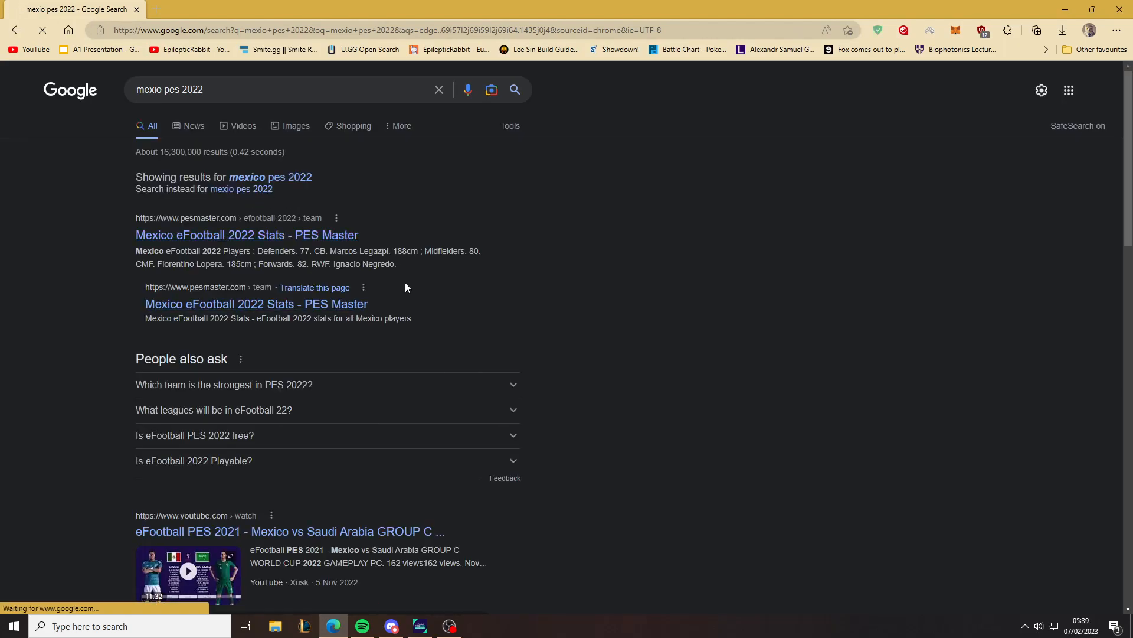
pyautogui.click(246, 234)
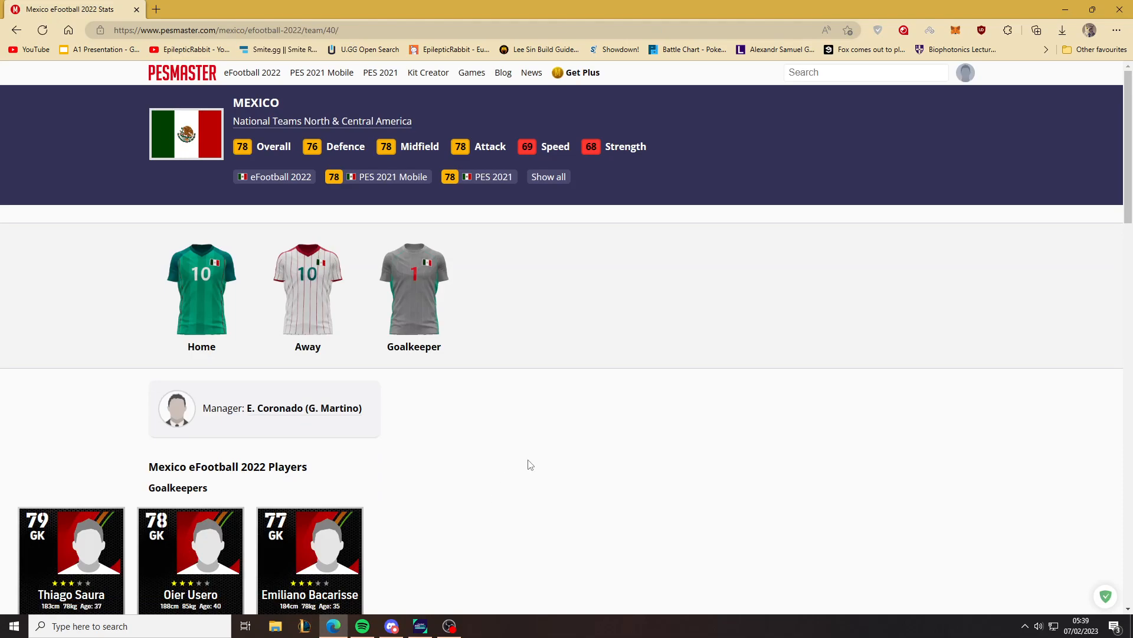
pyautogui.scroll(-3)
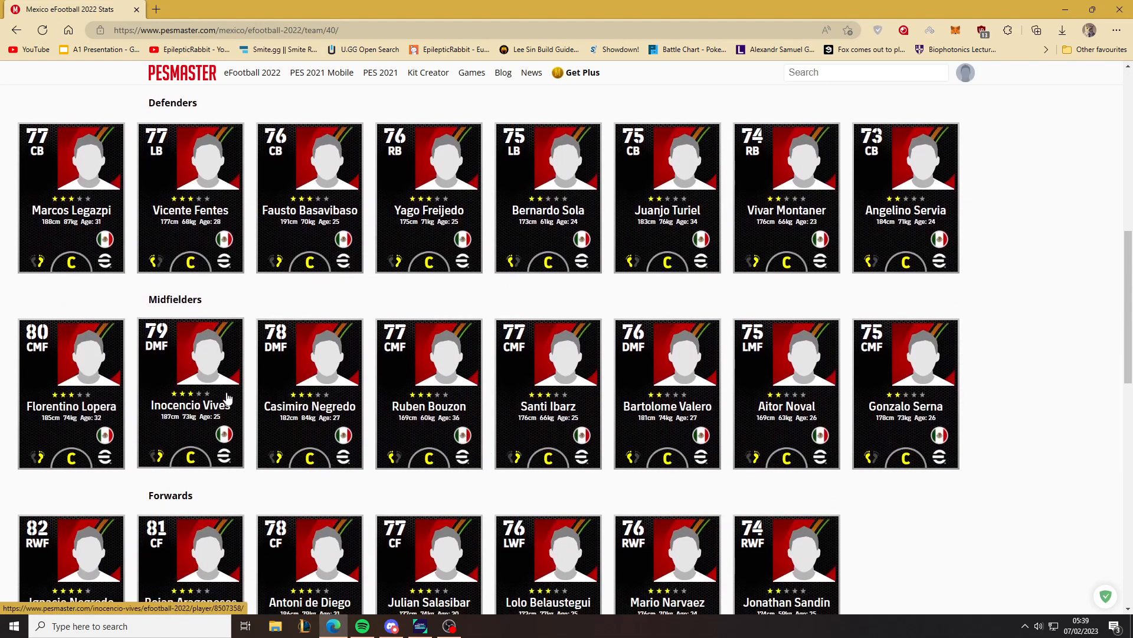
pyautogui.click(427, 394)
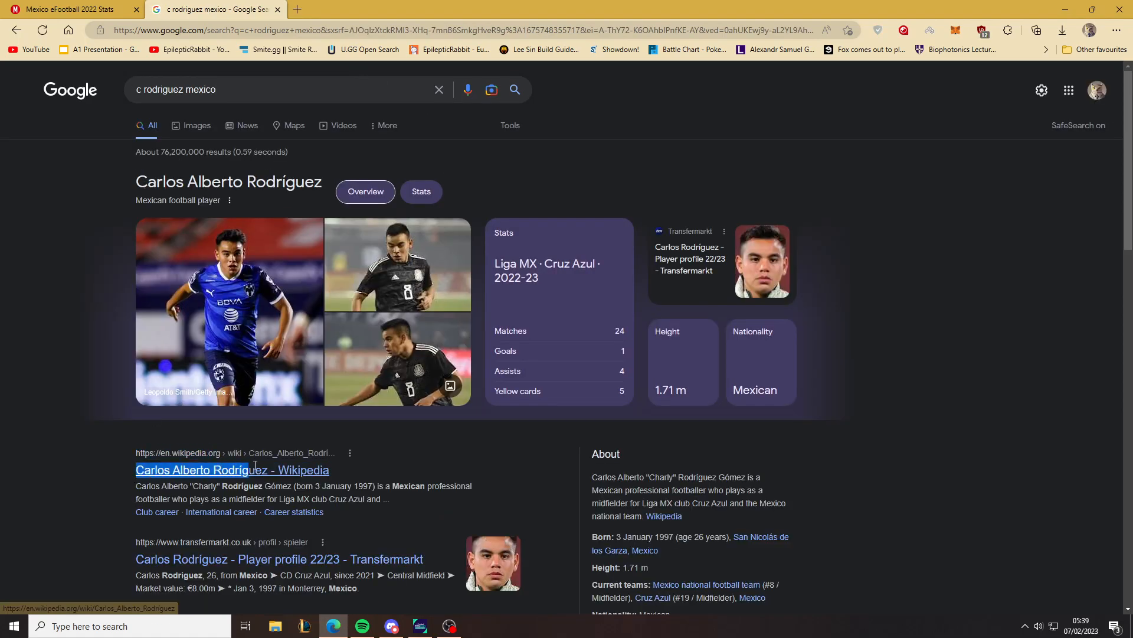
# Step: View C. Rodríguez's PES Master page to note ID 130256, then search Windows for 'blender'
pyautogui.click(282, 88)
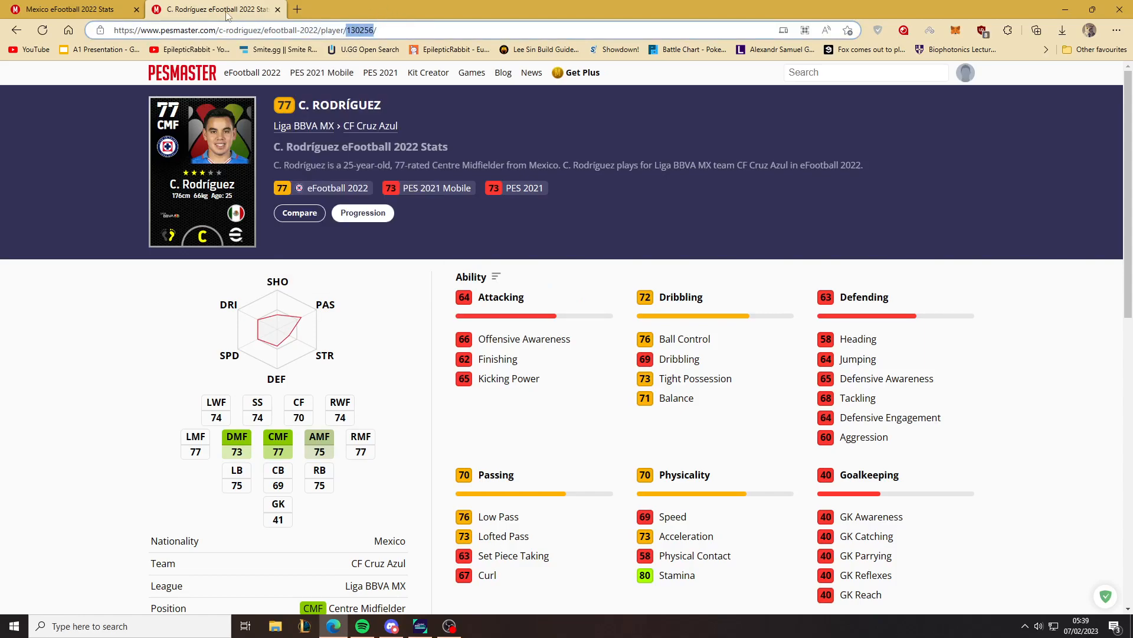
pyautogui.click(256, 9)
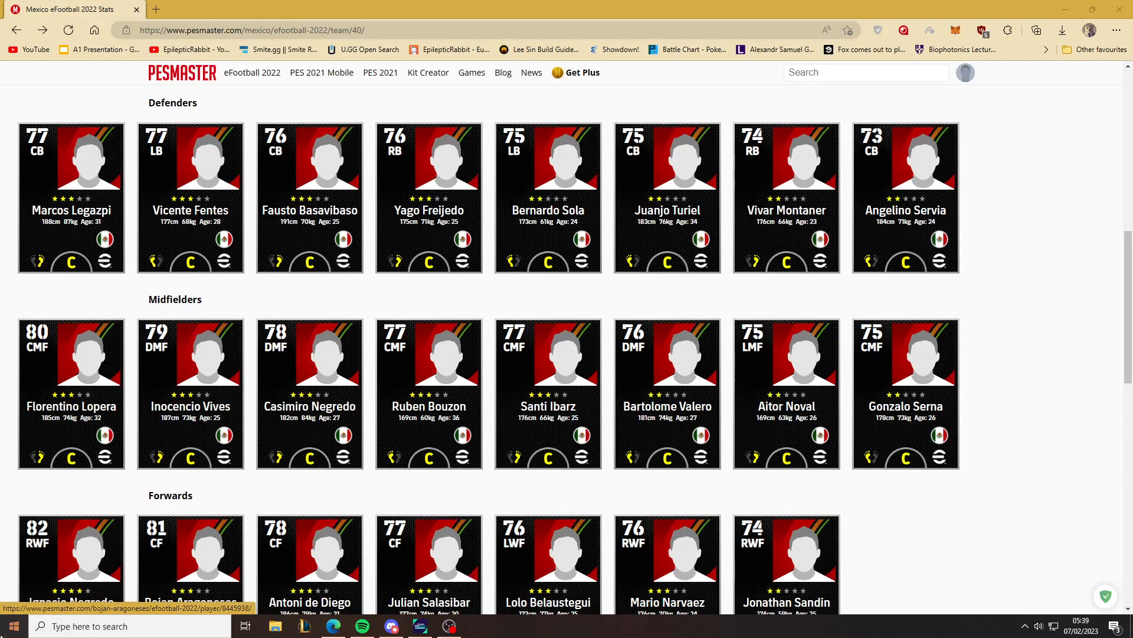
pyautogui.write('blender')
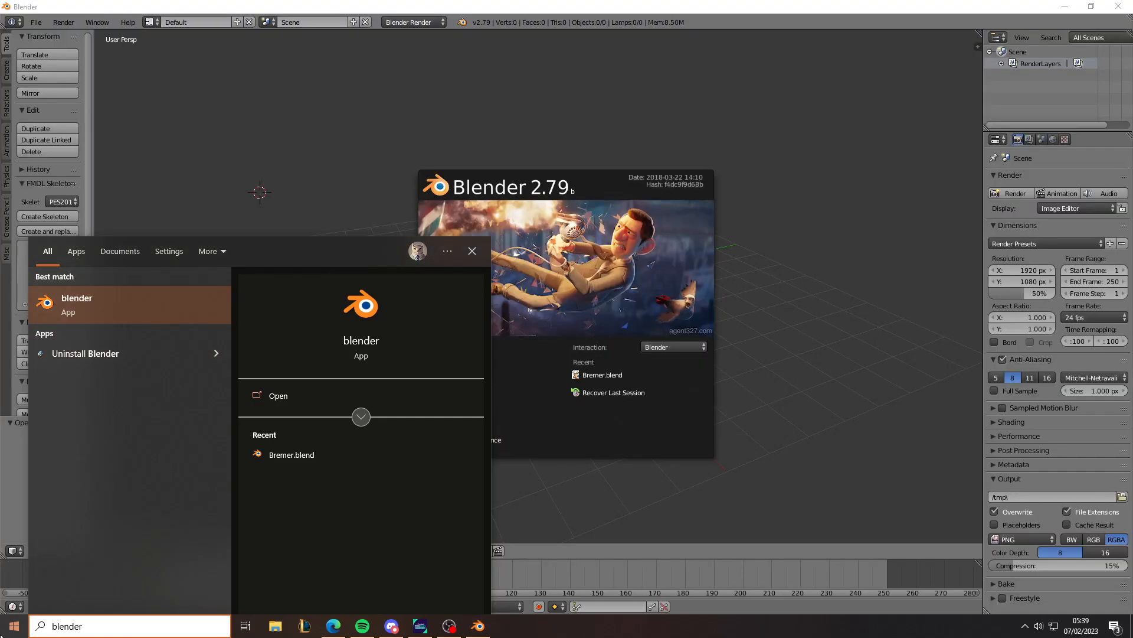
pyautogui.moveTo(87, 613)
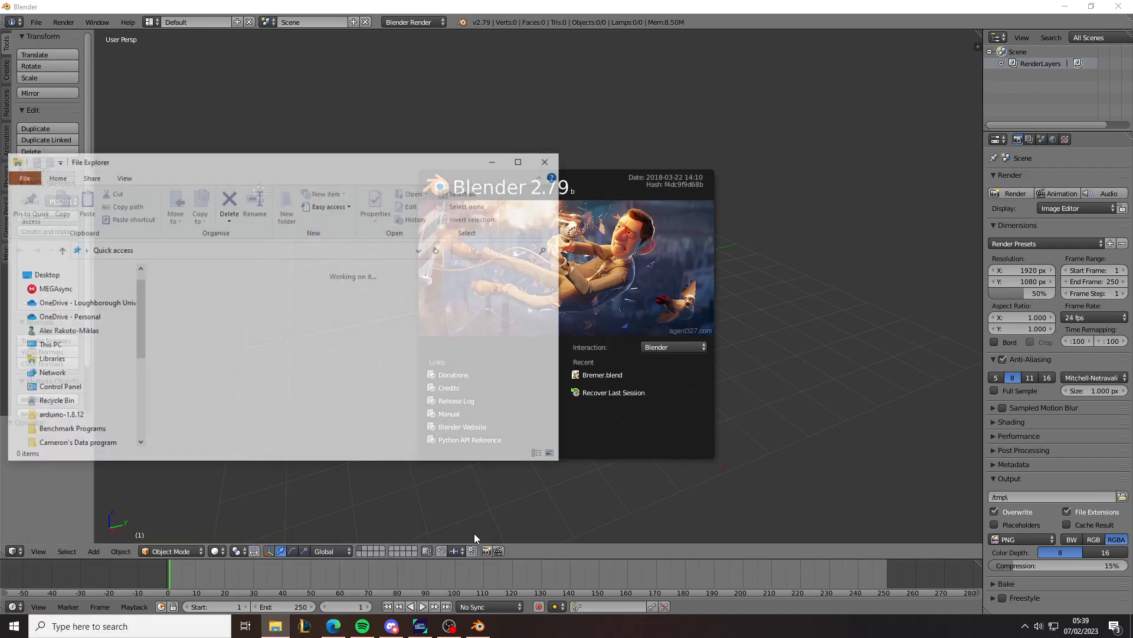
# Step: In File Explorer find face folder 130256, look inside its sourceimages textures, then return to Blender
pyautogui.click(42, 374)
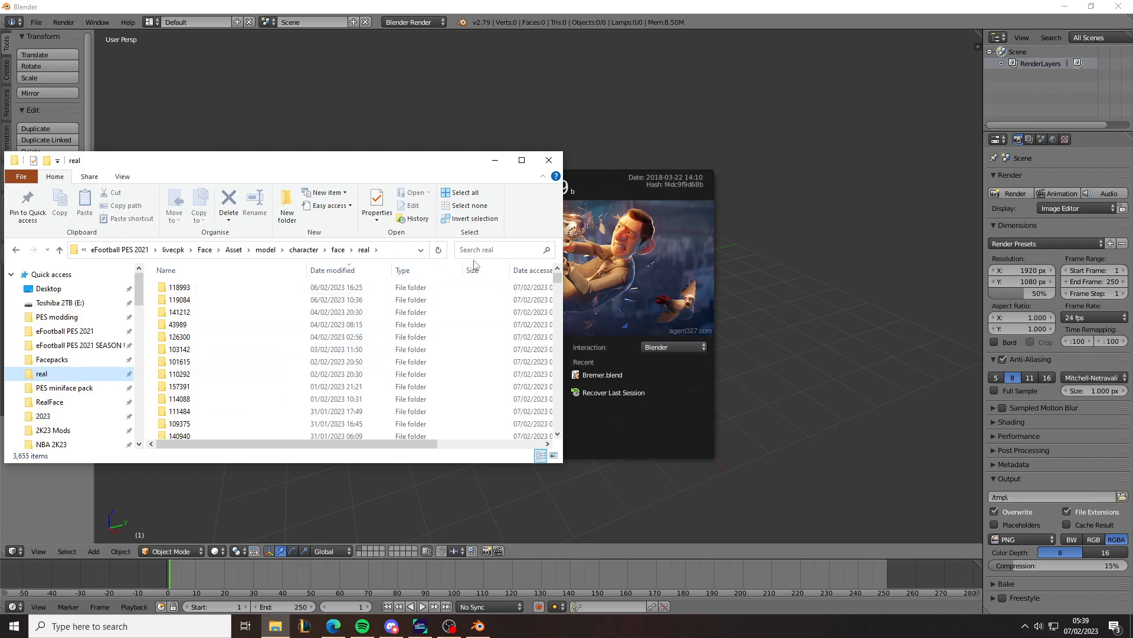
pyautogui.write('130256')
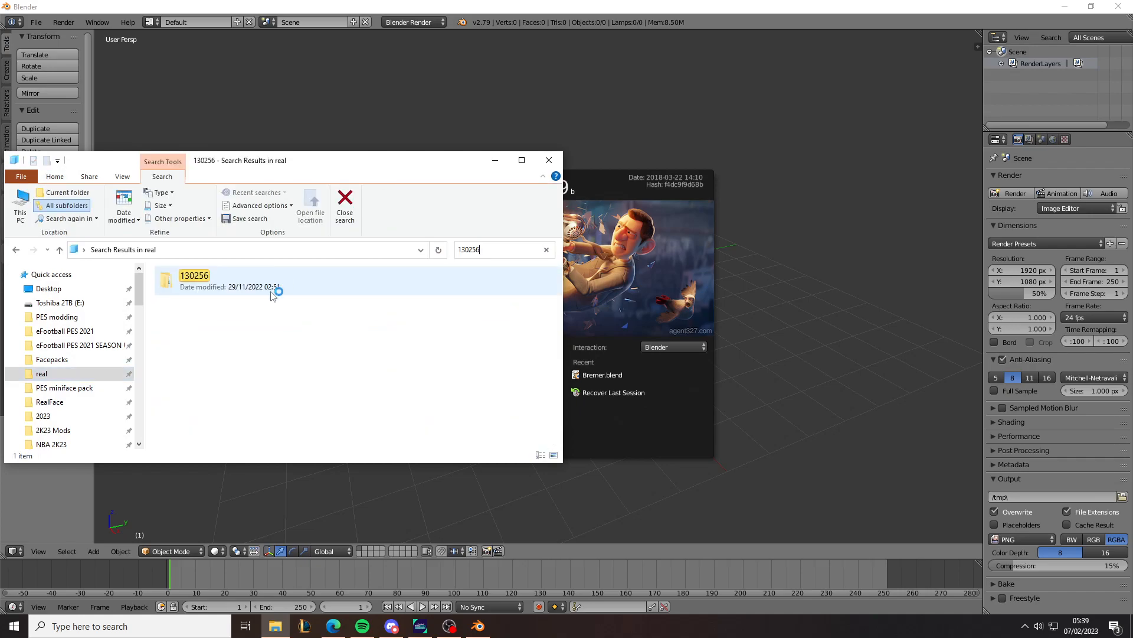
pyautogui.doubleClick(194, 281)
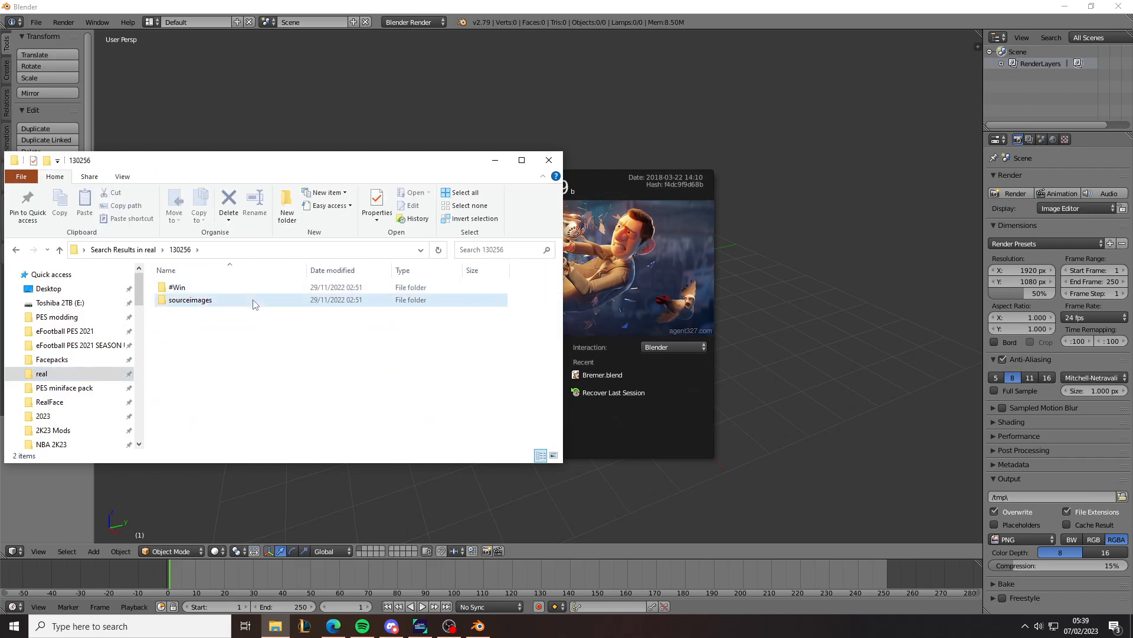
pyautogui.doubleClick(189, 299)
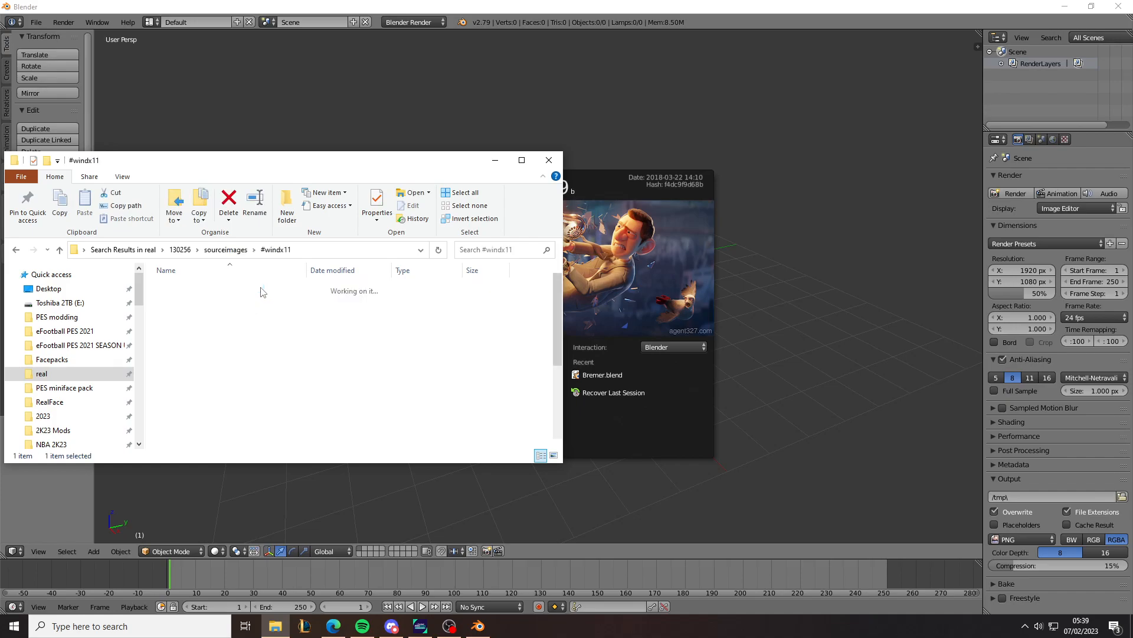
pyautogui.click(180, 249)
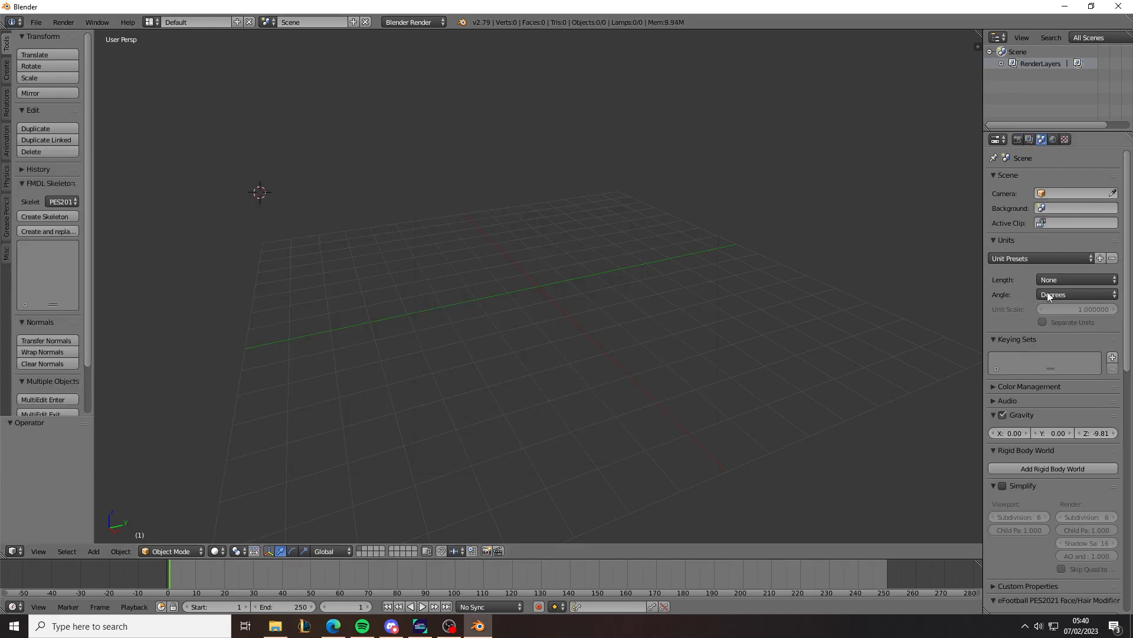
# Step: Extract player 130256's face.fpk with the PES2021 Face/Hair Modifier panel
pyautogui.click(996, 139)
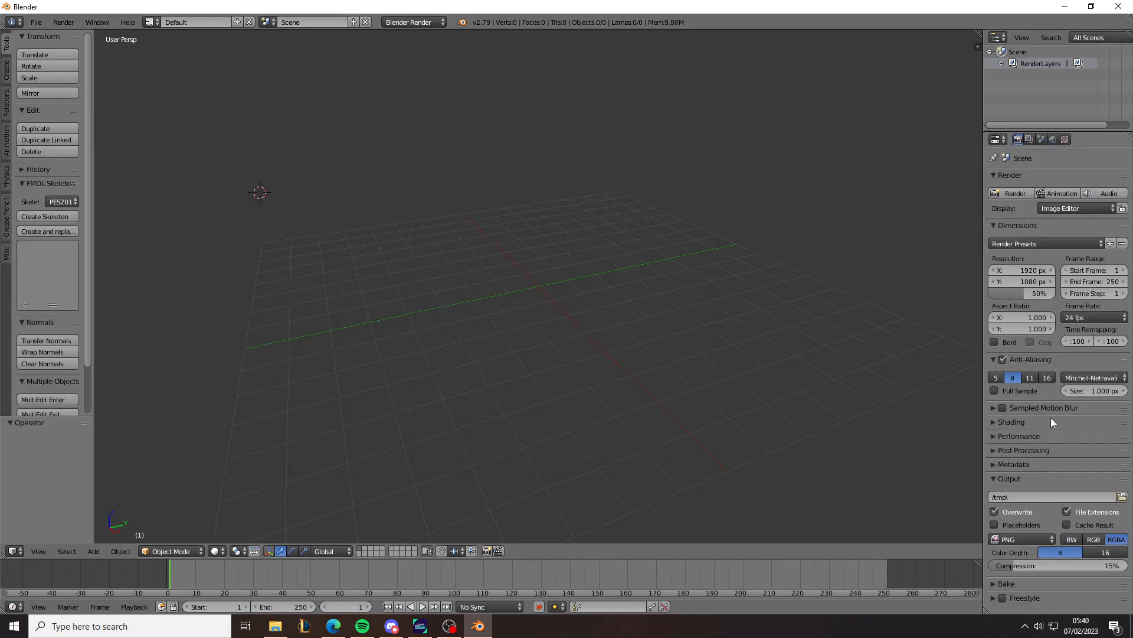
pyautogui.click(1041, 139)
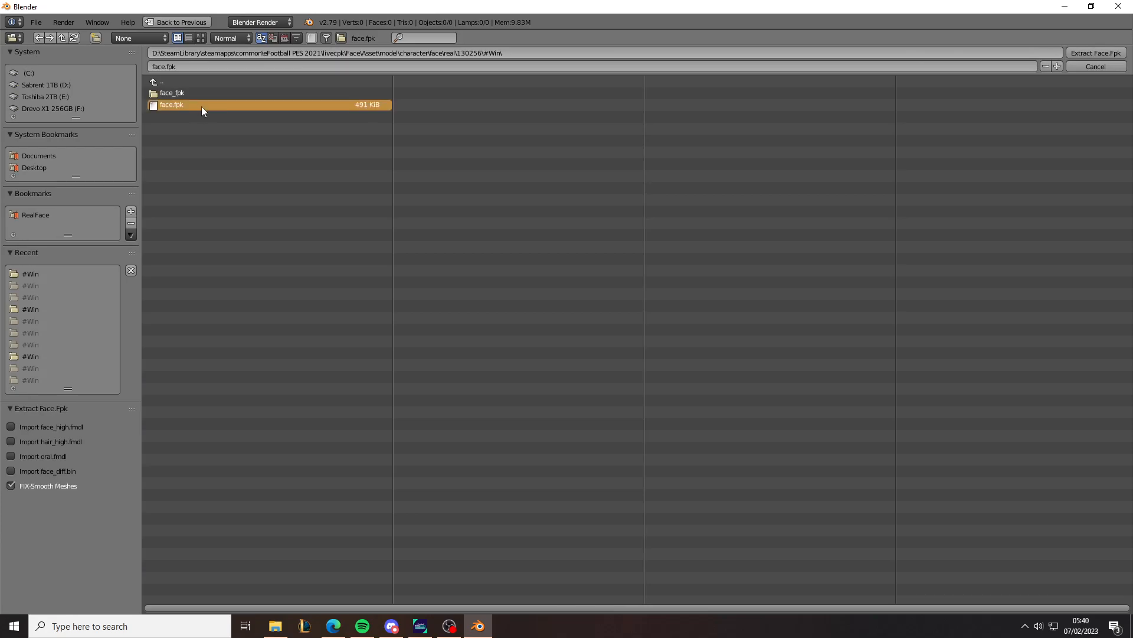
pyautogui.click(1094, 52)
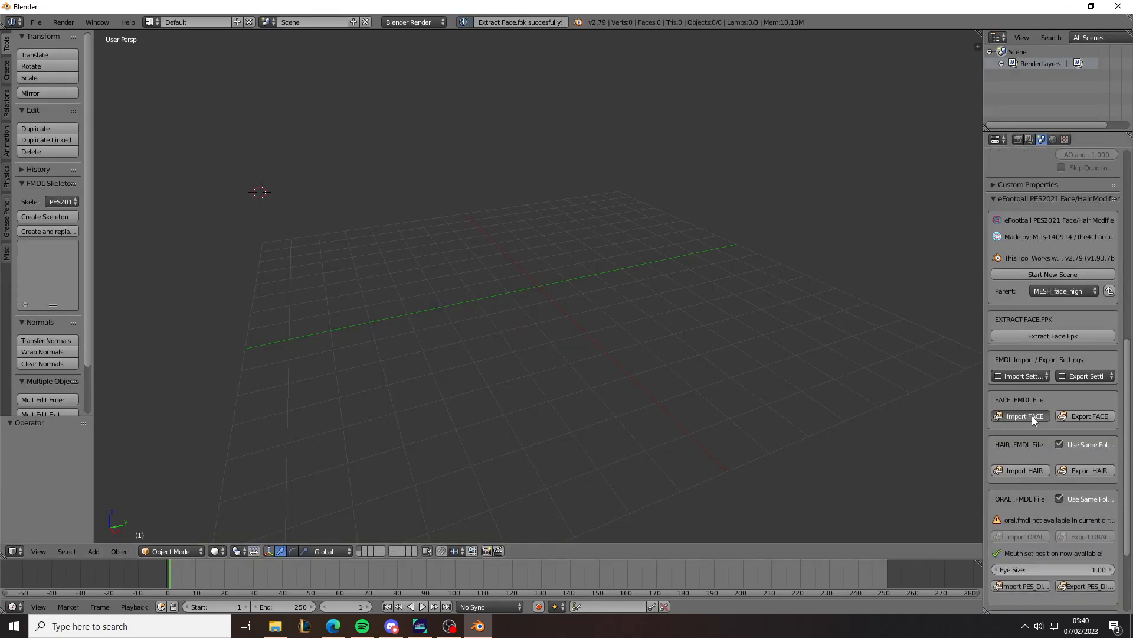
# Step: Import the face, hair, eye and mouth models and expand face_high in the Outliner
pyautogui.click(1020, 470)
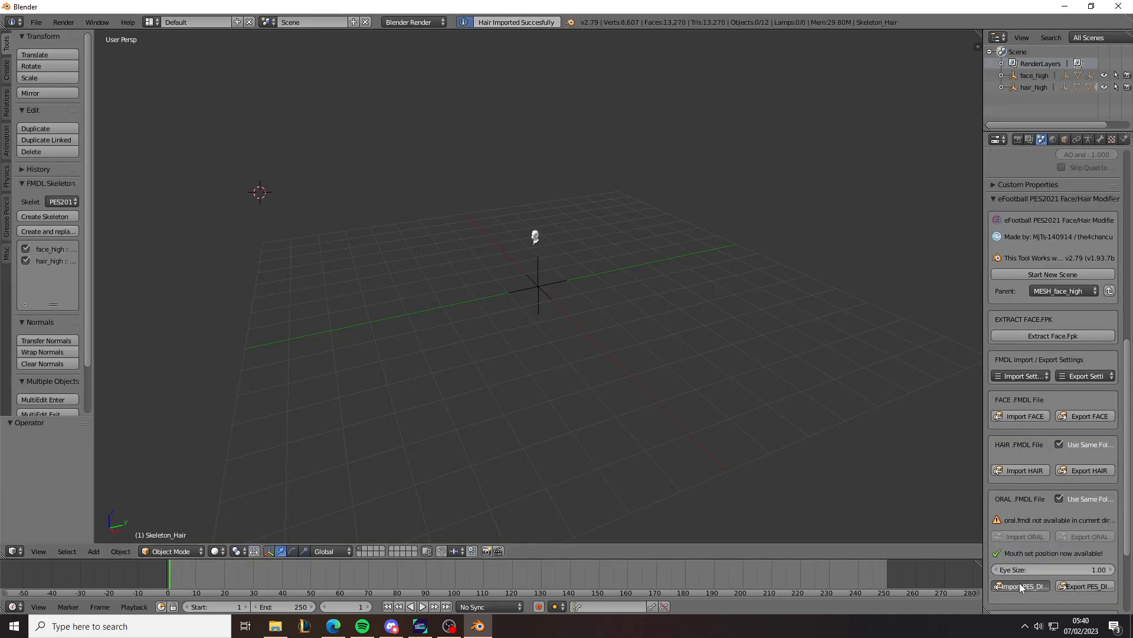
pyautogui.click(1020, 585)
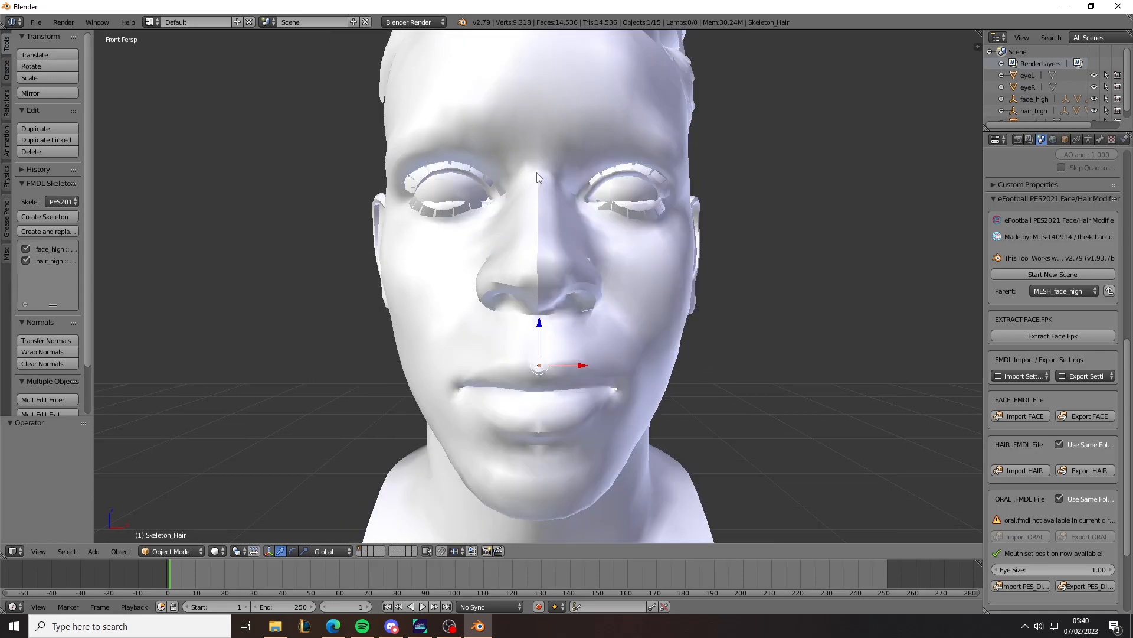
pyautogui.moveTo(340, 511)
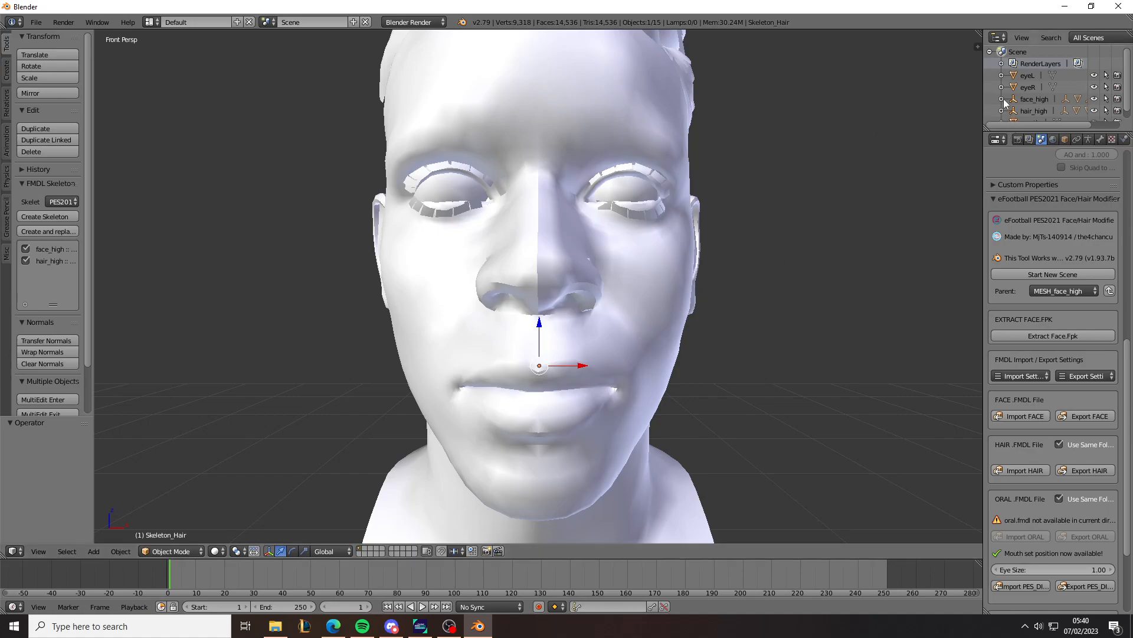
pyautogui.click(1004, 100)
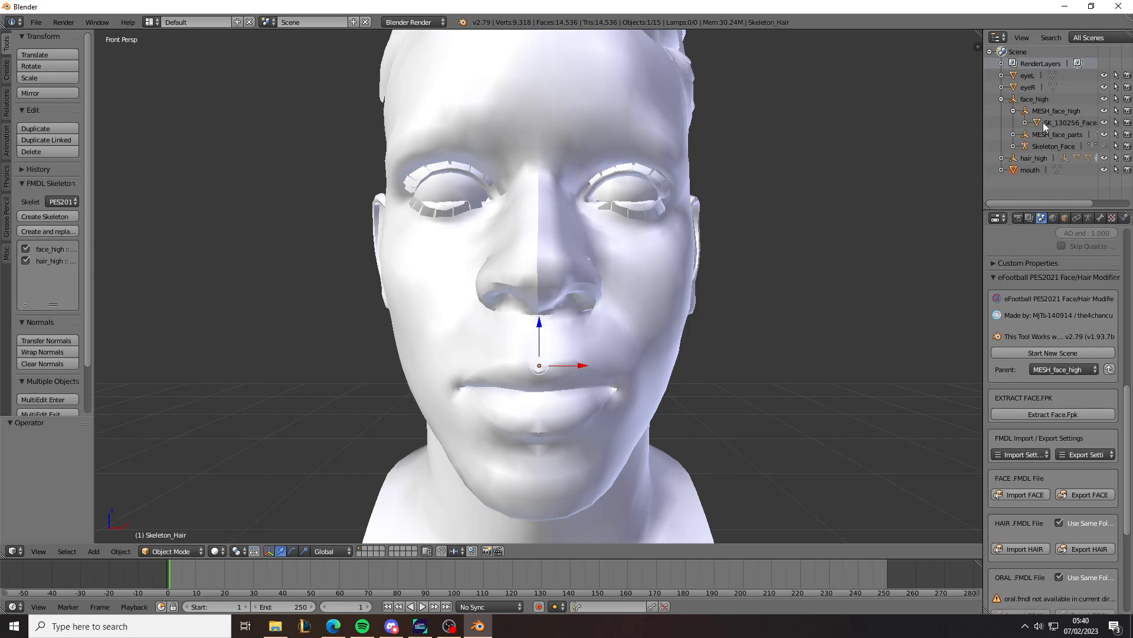
# Step: Select the player's face mesh and smooth its vertices with Smooth Vertex
pyautogui.click(1069, 123)
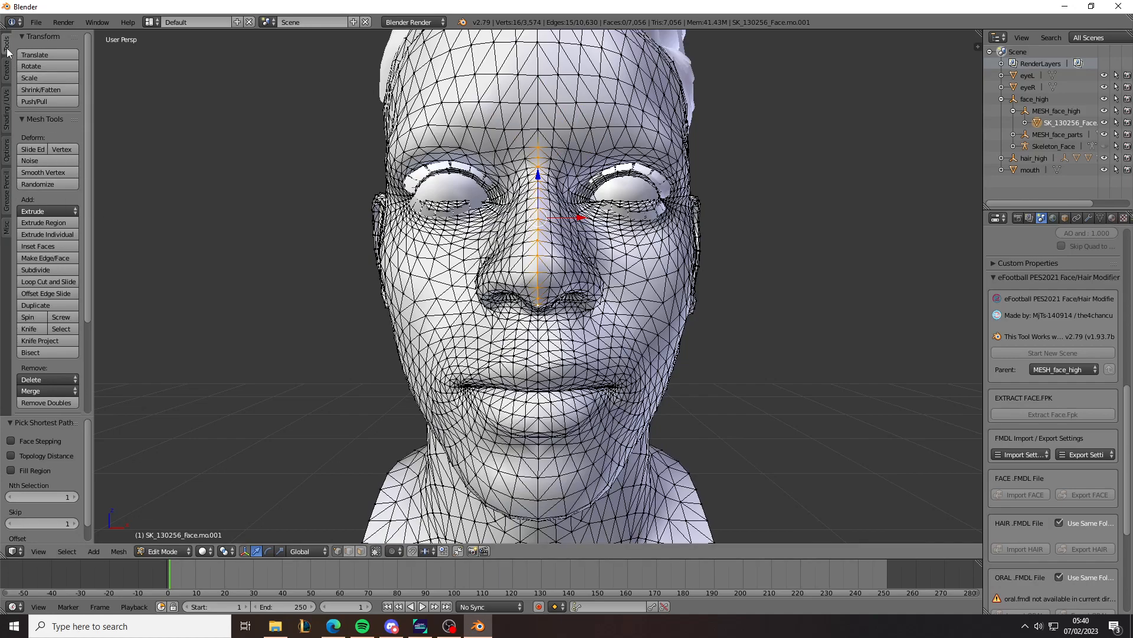
pyautogui.moveTo(44, 173)
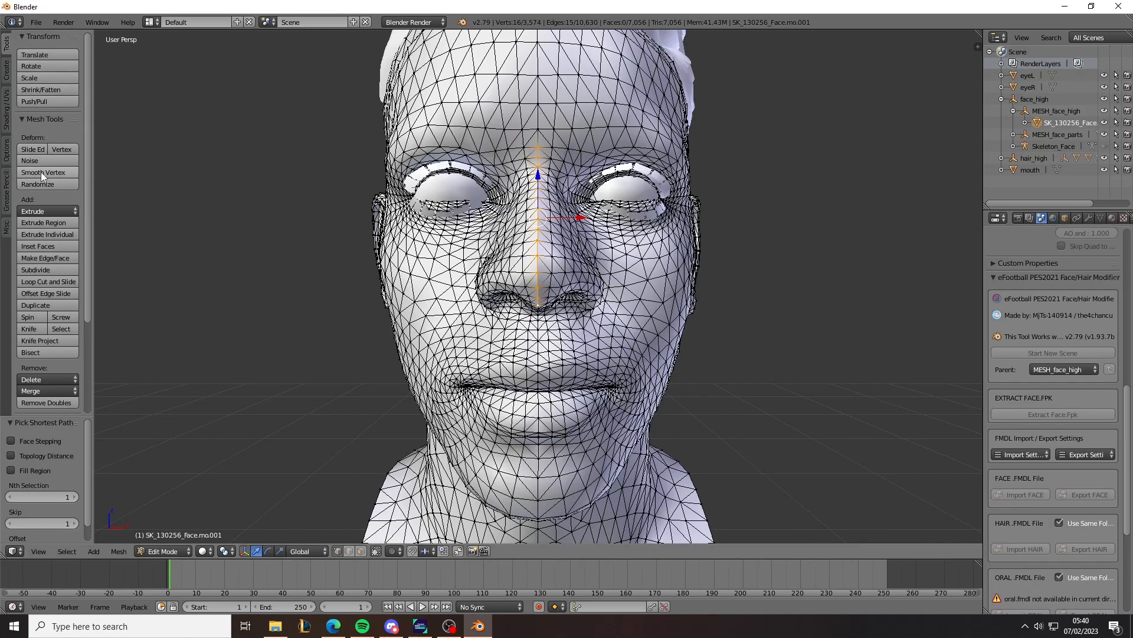
pyautogui.click(43, 173)
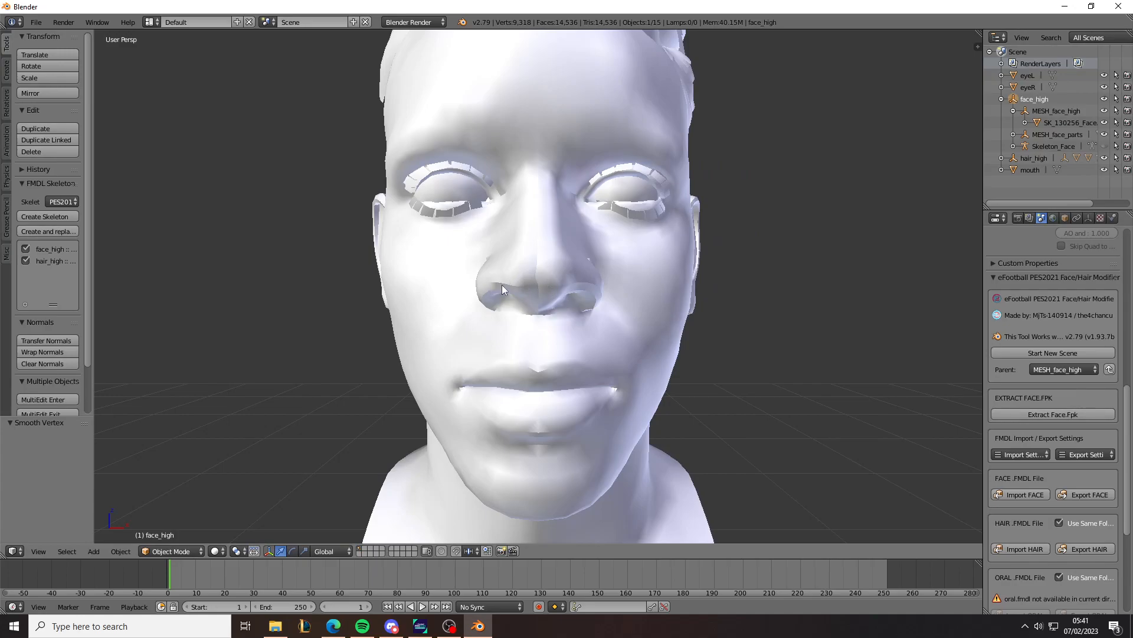
pyautogui.moveTo(570, 290)
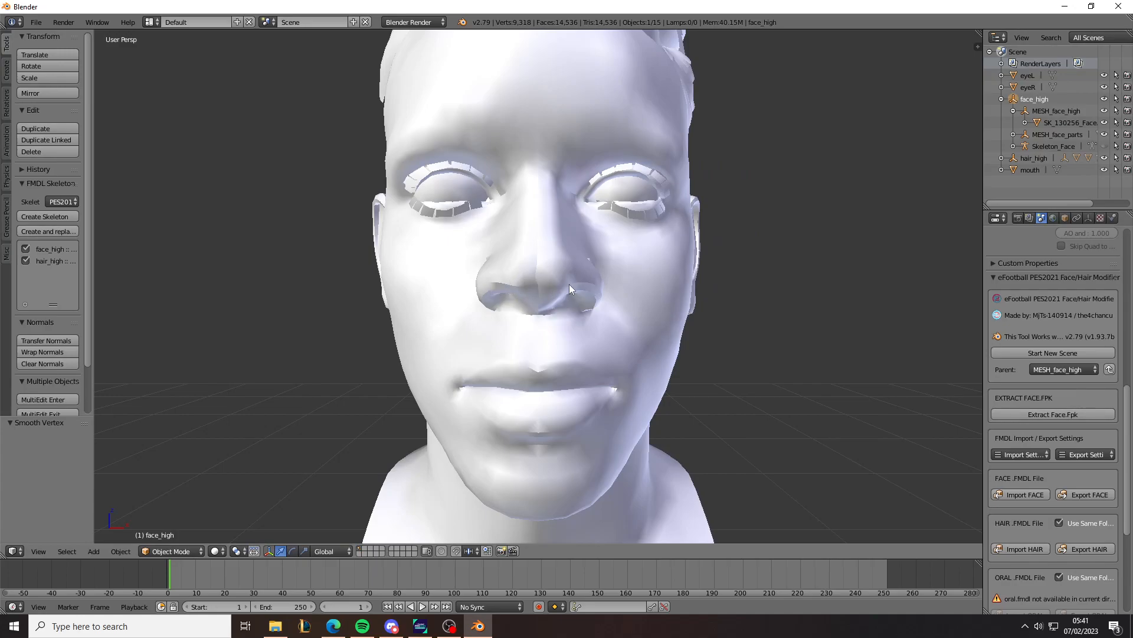
# Step: Export the hair and PES_DIFF.BIN, create face.fpk and clear unused export files
pyautogui.scroll(-3)
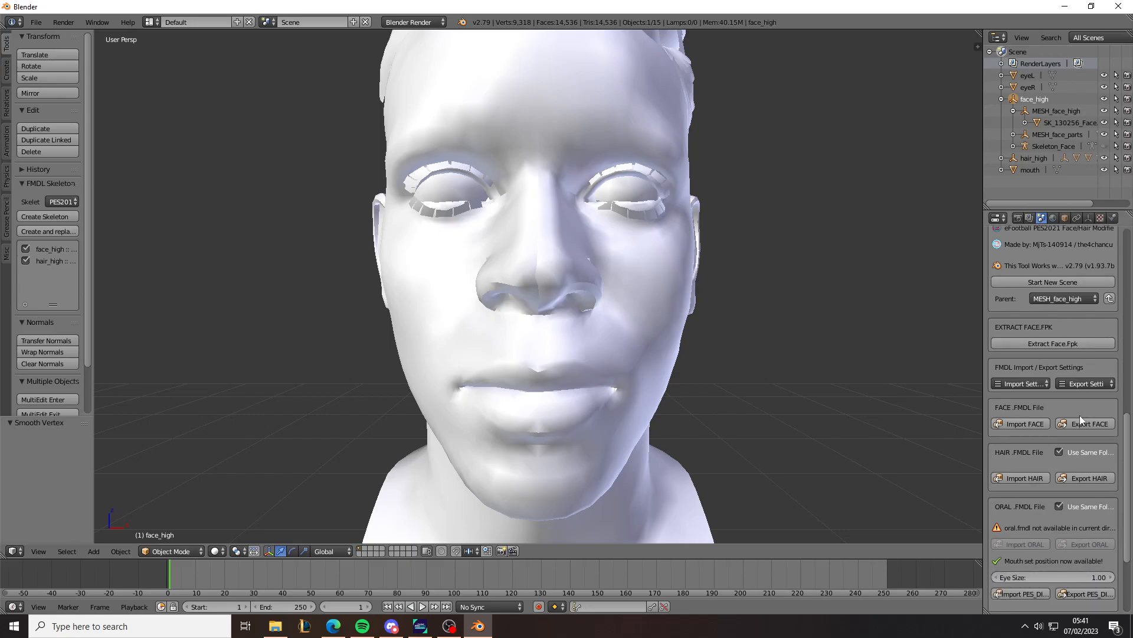
pyautogui.scroll(-3)
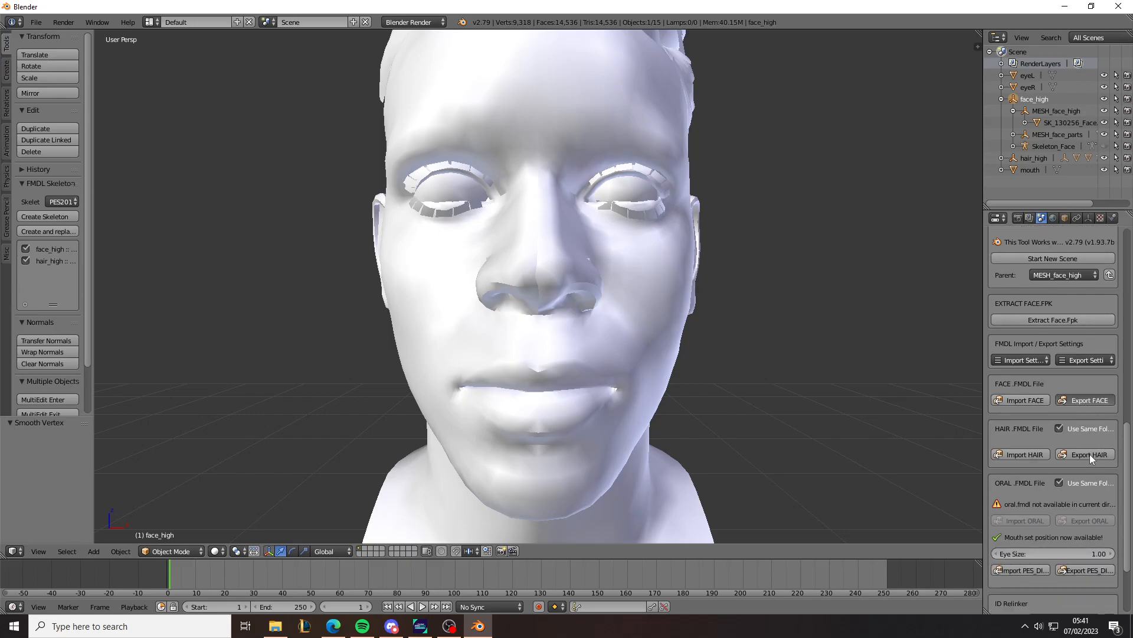
pyautogui.click(1085, 454)
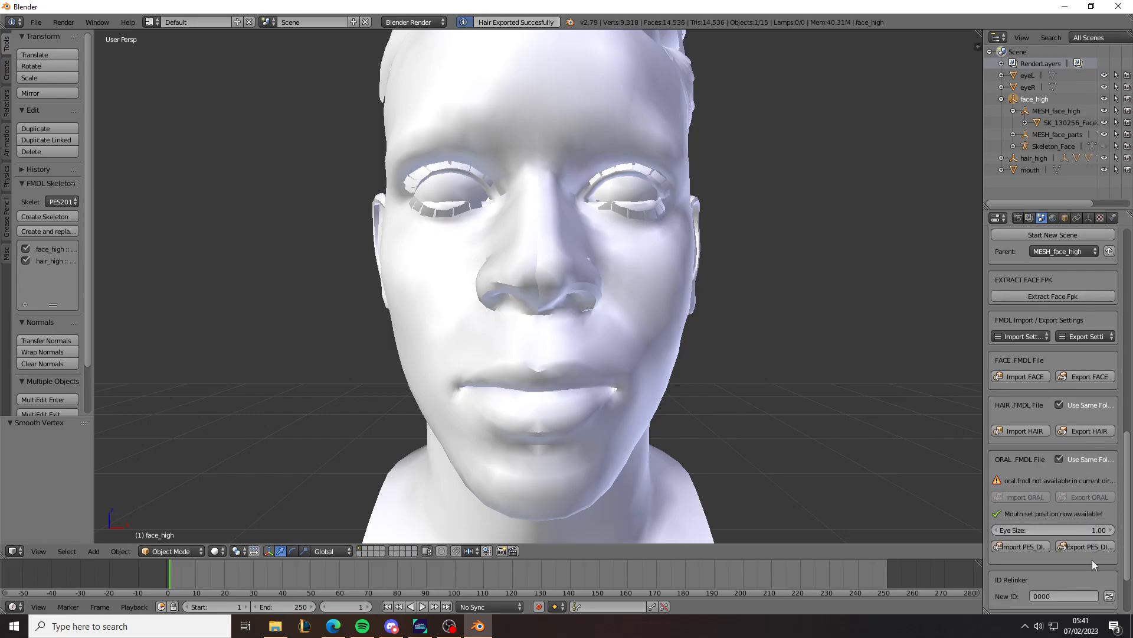
pyautogui.click(1084, 546)
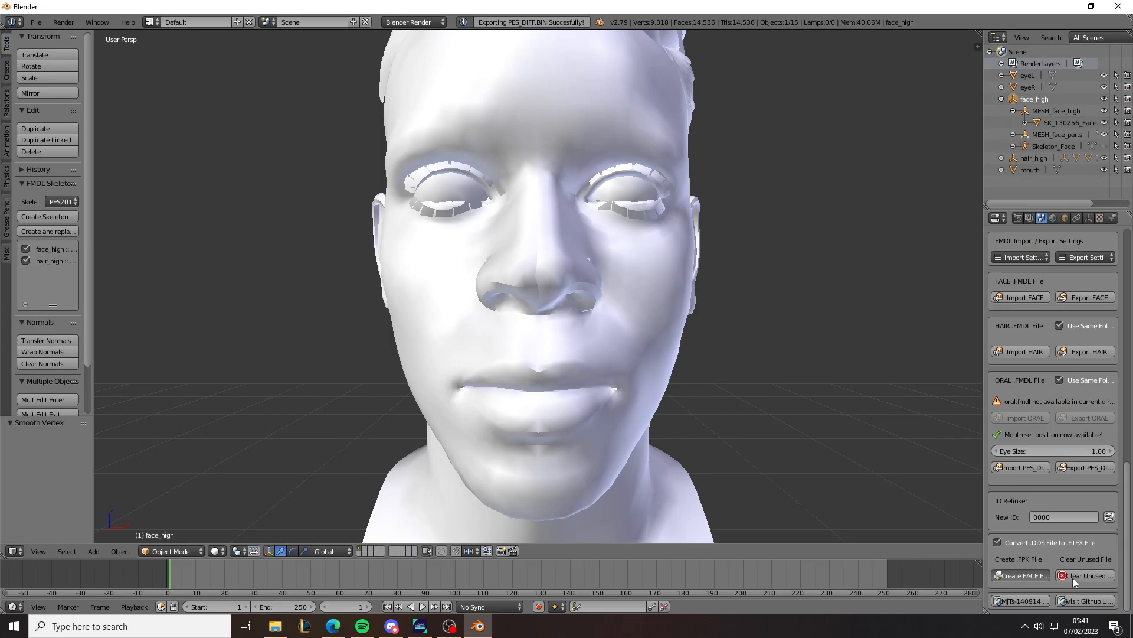
pyautogui.click(1091, 575)
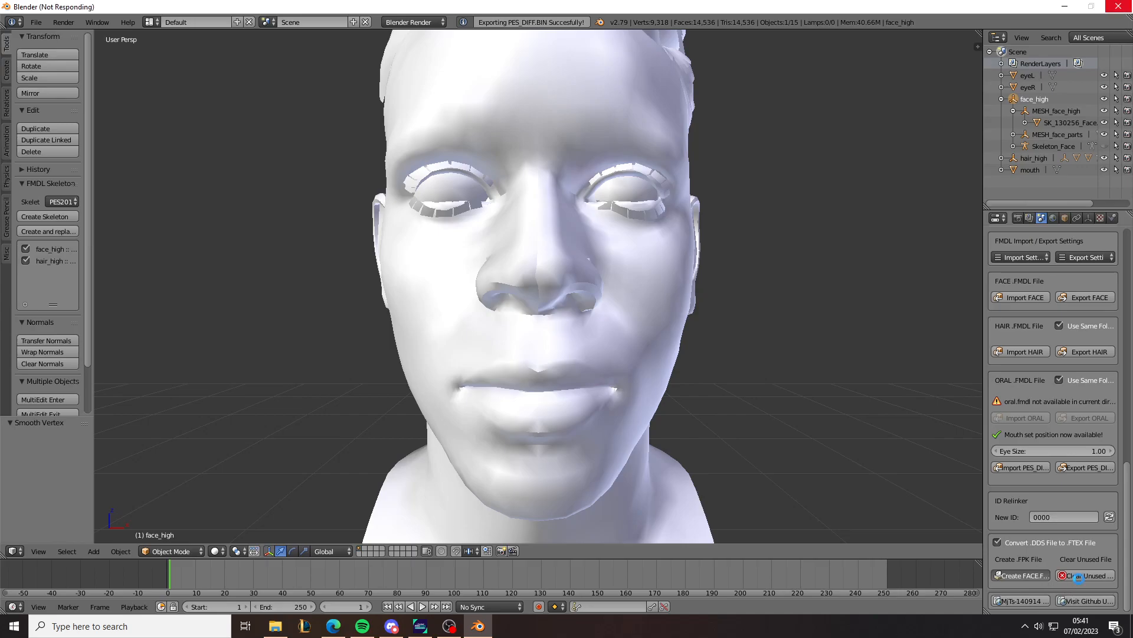
pyautogui.click(1020, 575)
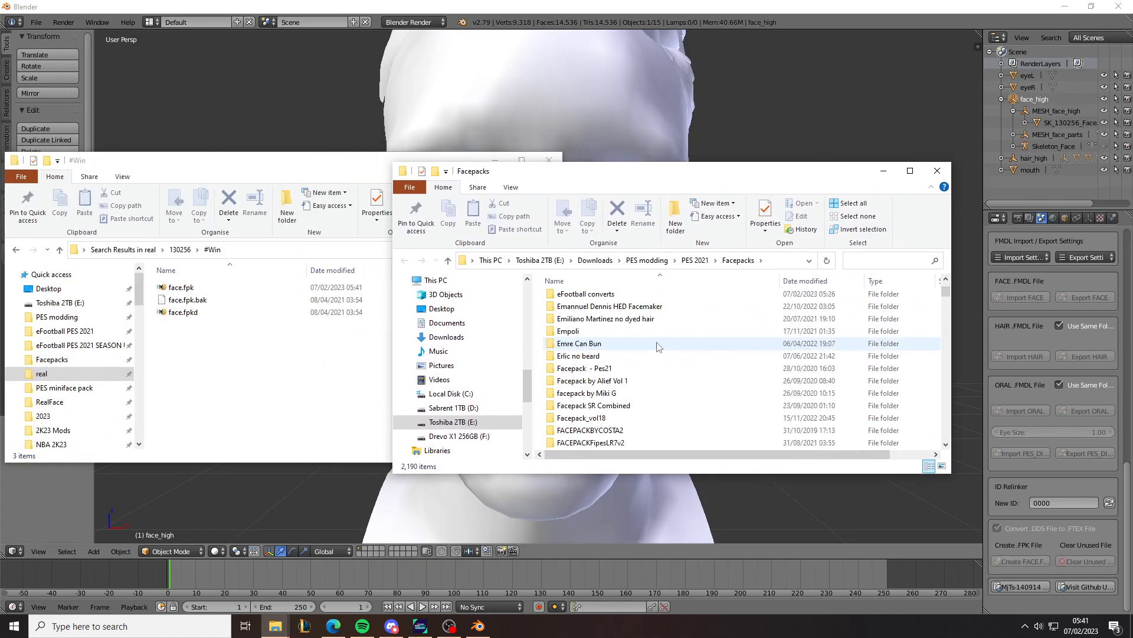
# Step: From the eFootball converts folder open the WC22FacePackD116.rar archive in WinRAR
pyautogui.scroll(3)
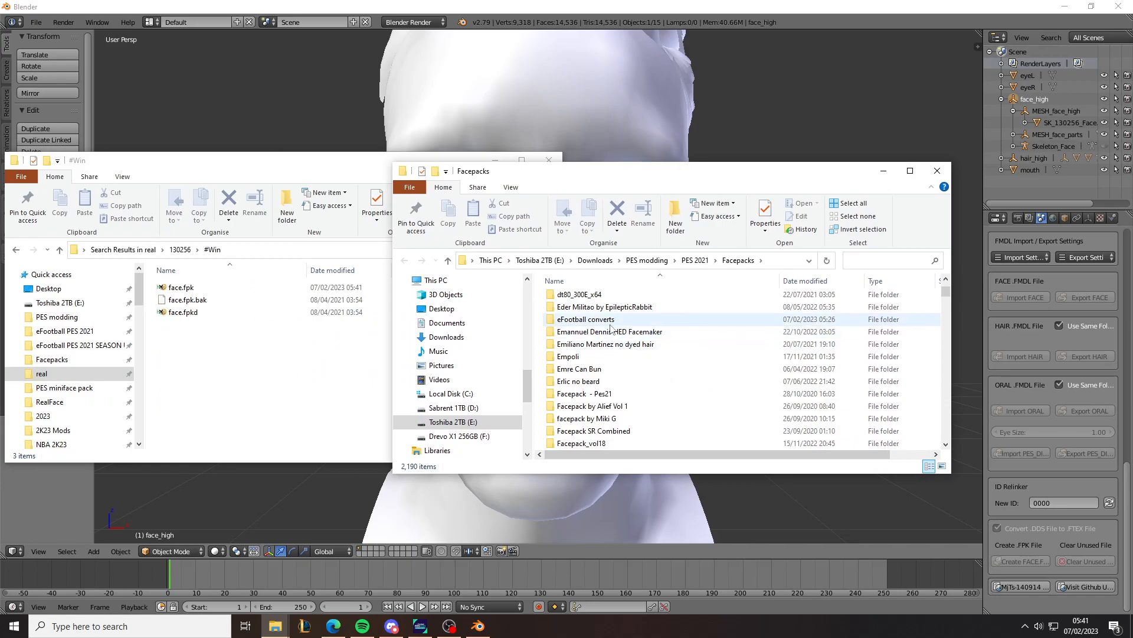
pyautogui.doubleClick(585, 319)
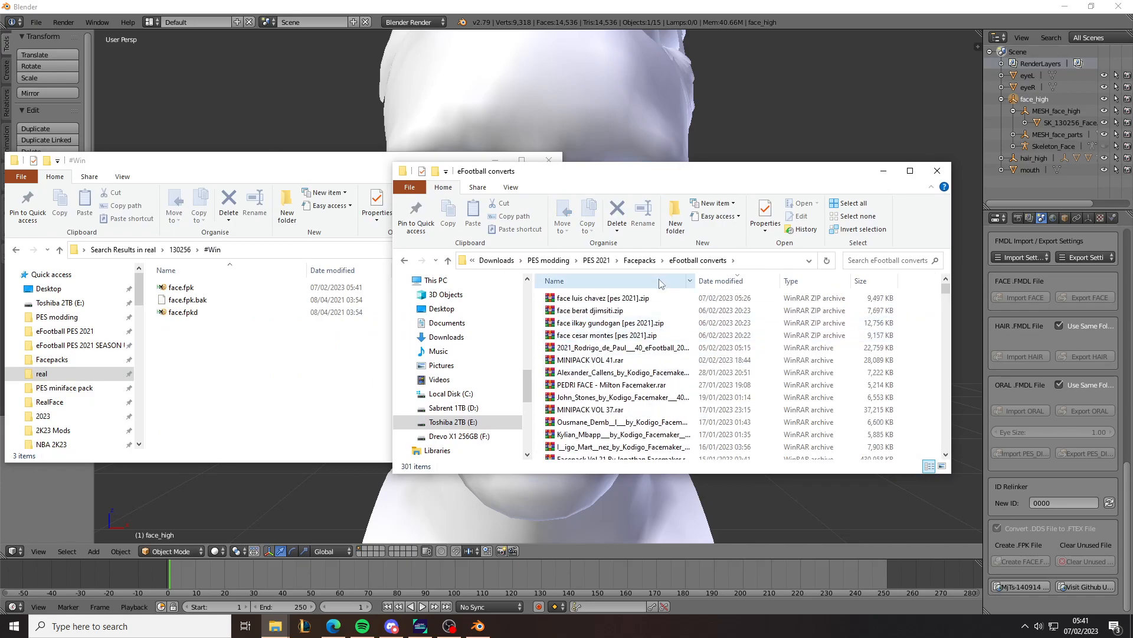
pyautogui.write('WC')
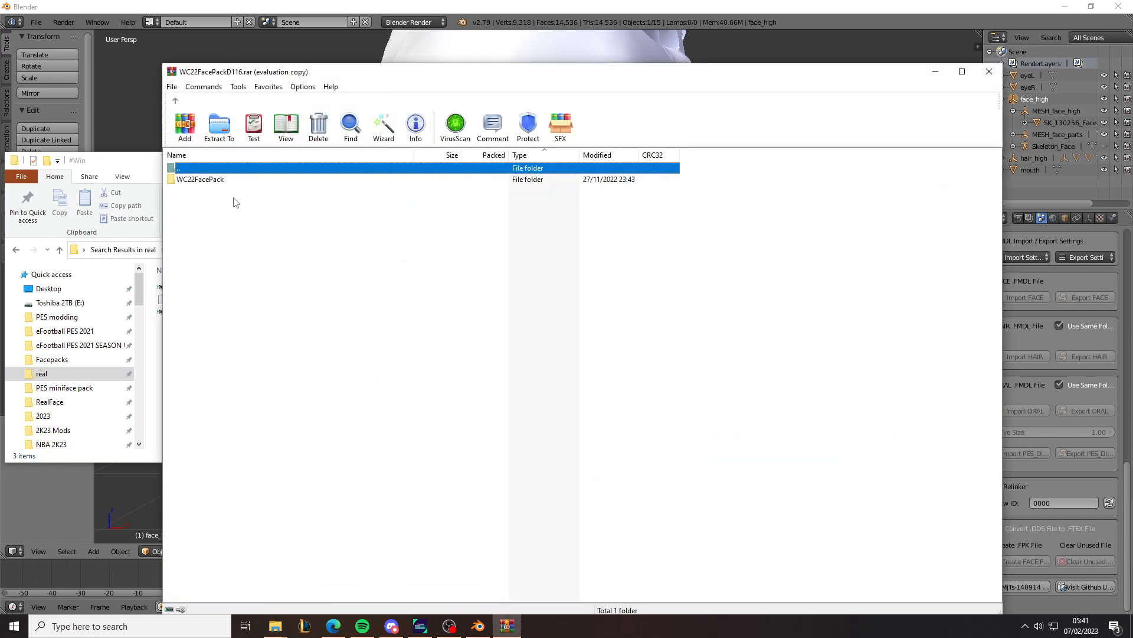
# Step: Dismiss WinRAR's licence reminder and browse WC22FacePack down to player 130256's texture files
pyautogui.doubleClick(201, 179)
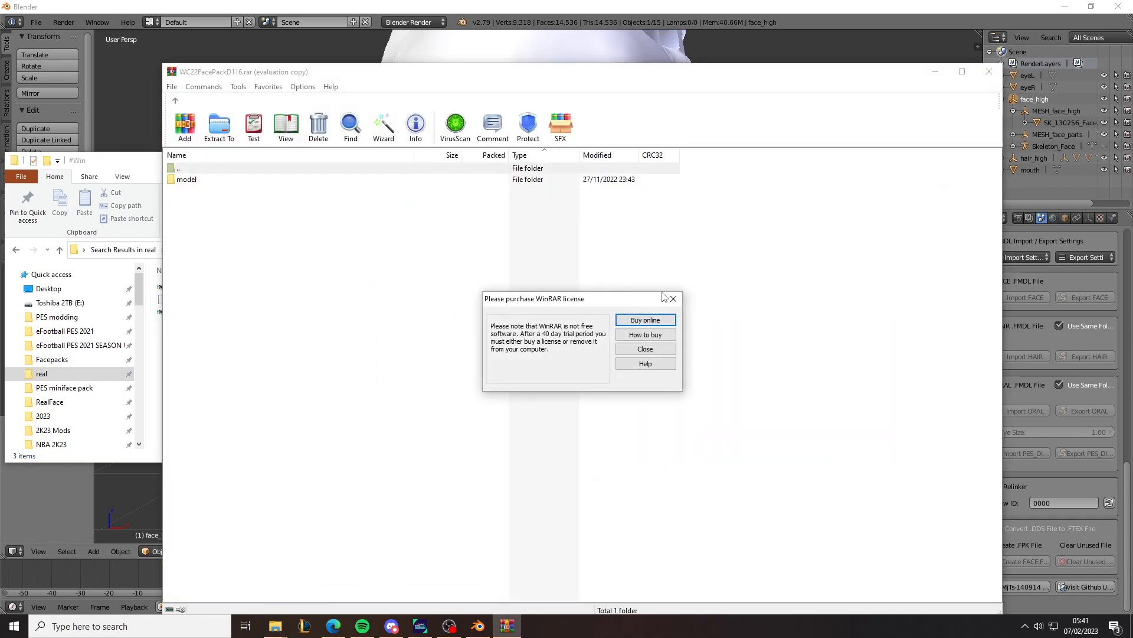
pyautogui.click(645, 349)
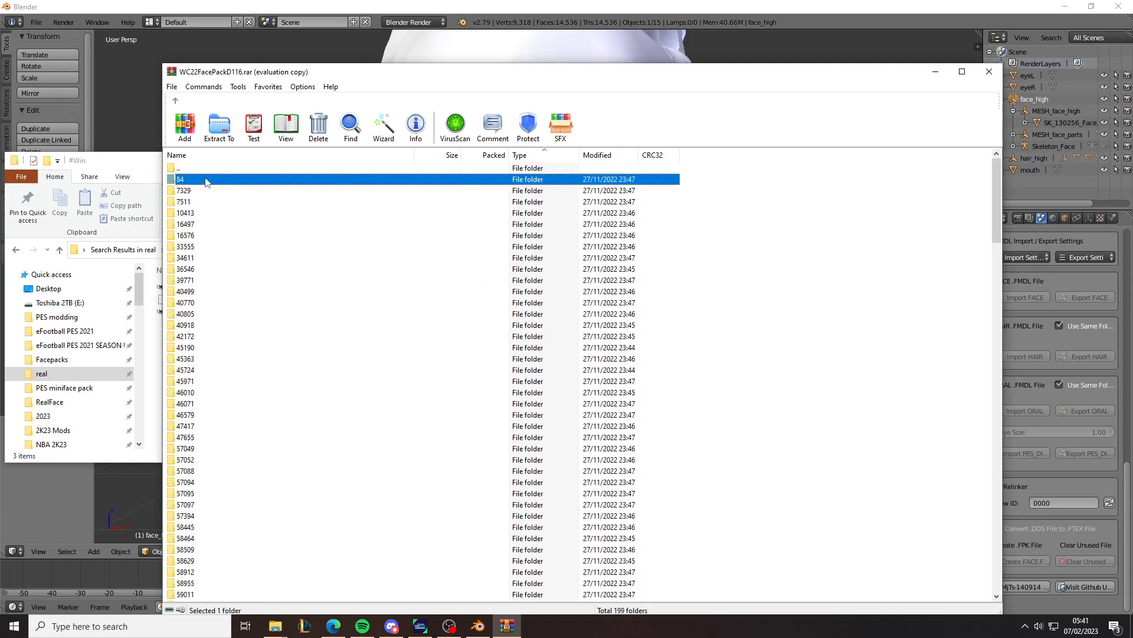
pyautogui.click(333, 626)
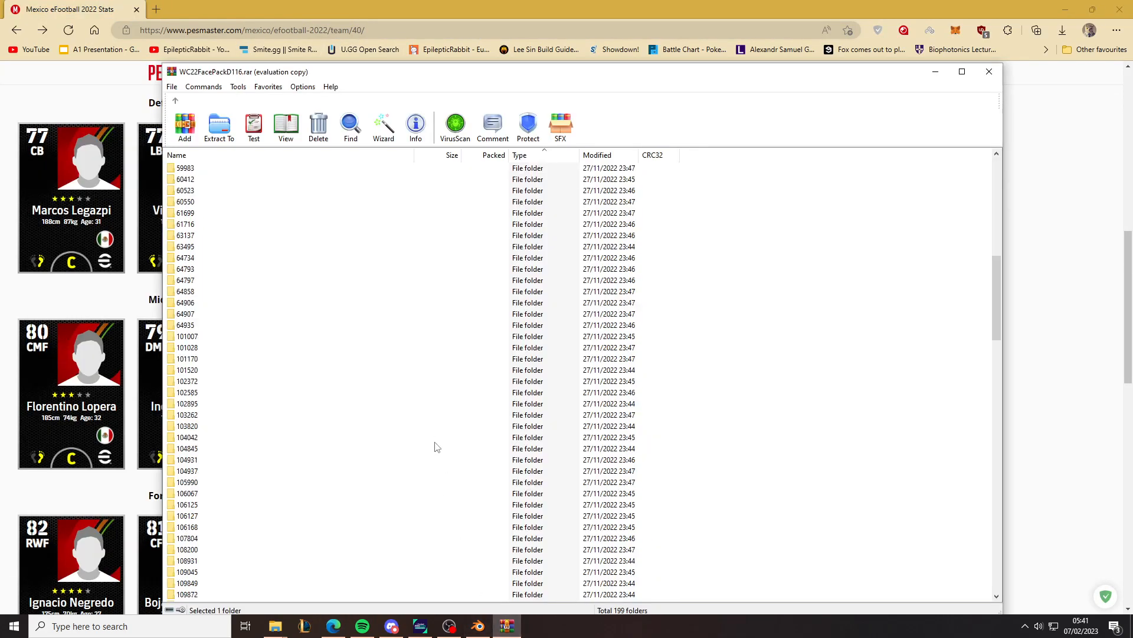
pyautogui.scroll(-3)
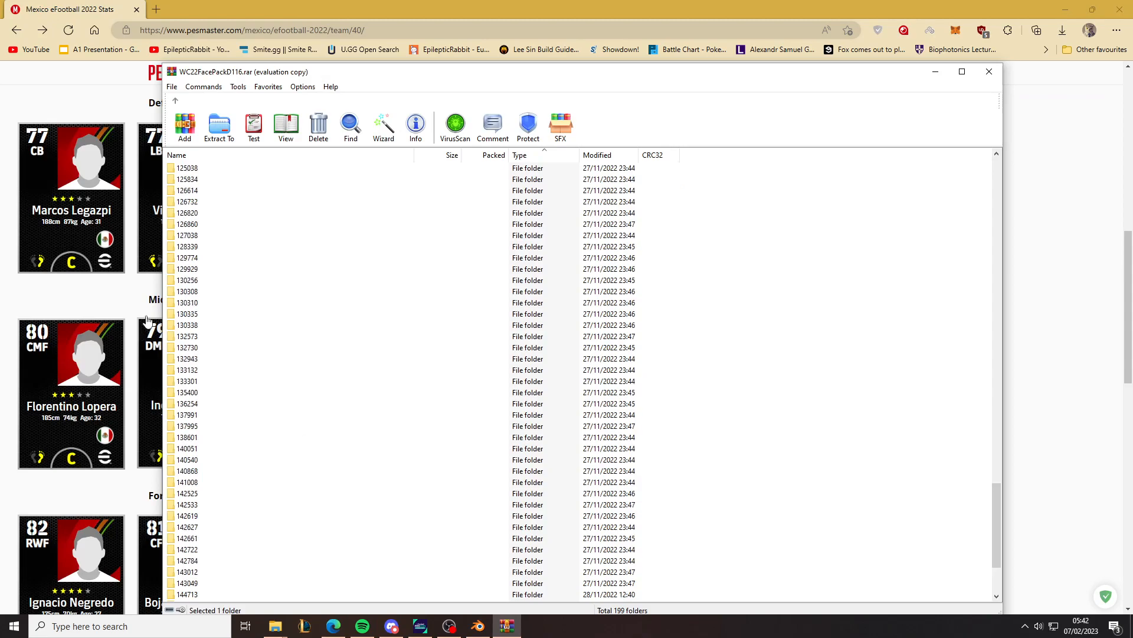
pyautogui.doubleClick(188, 168)
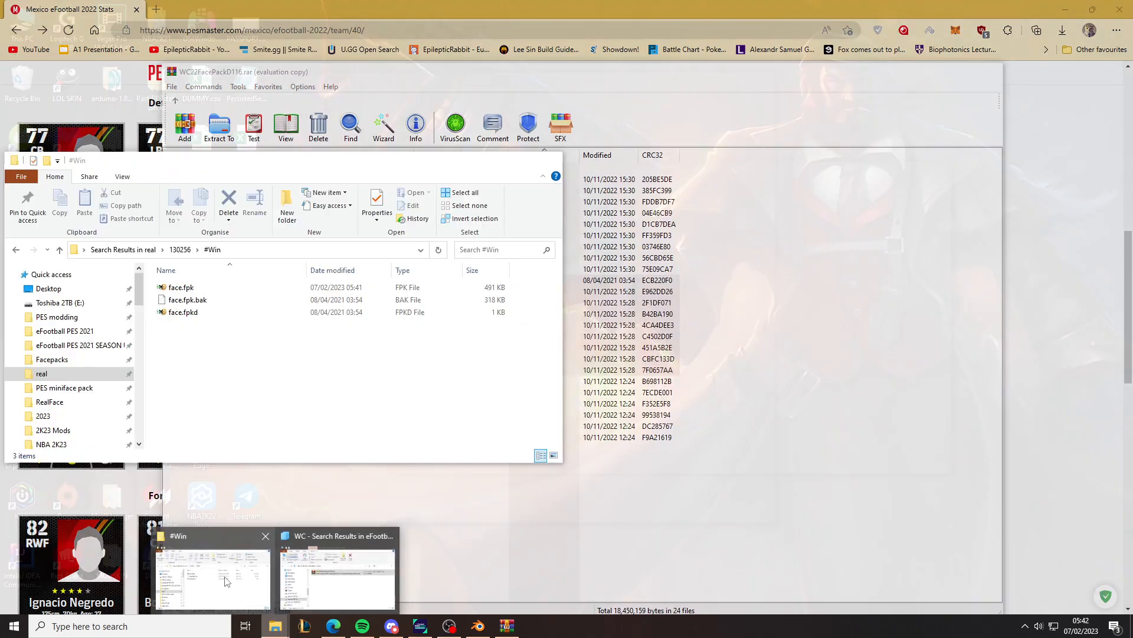
# Step: Bring the #Win folder forward and enter player 130256's #windx11 texture folder
pyautogui.click(211, 578)
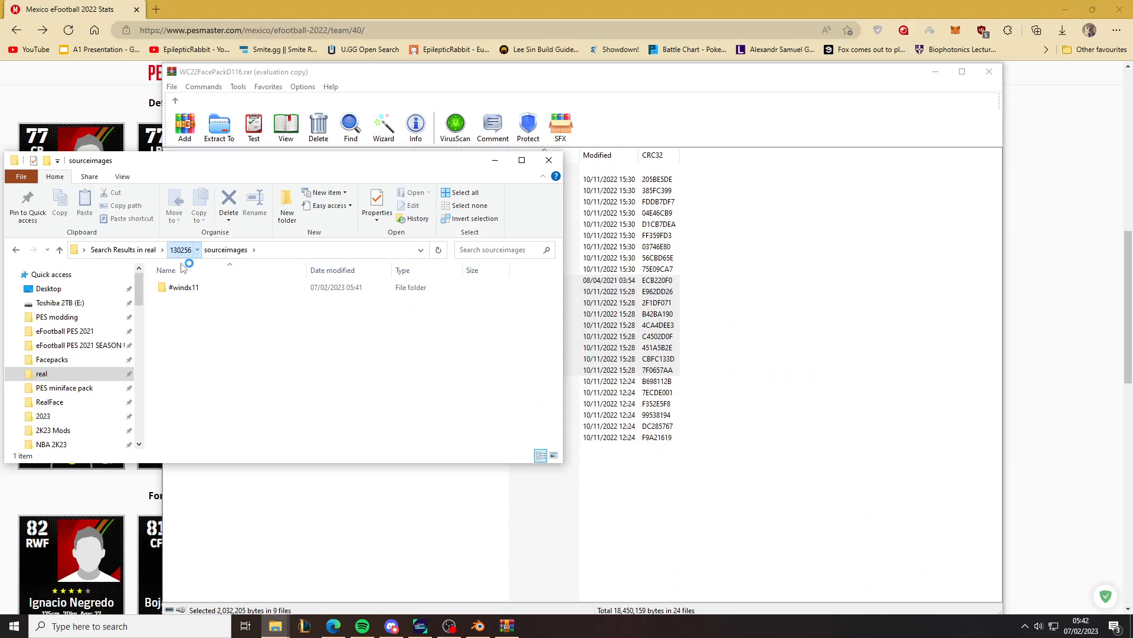
pyautogui.click(184, 287)
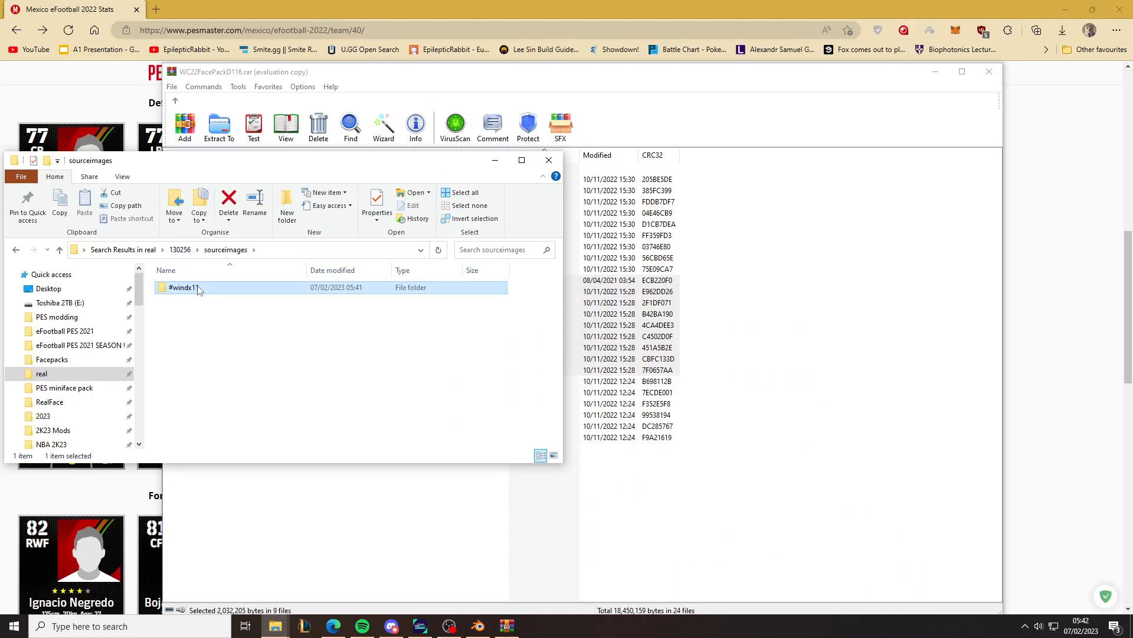
pyautogui.doubleClick(185, 287)
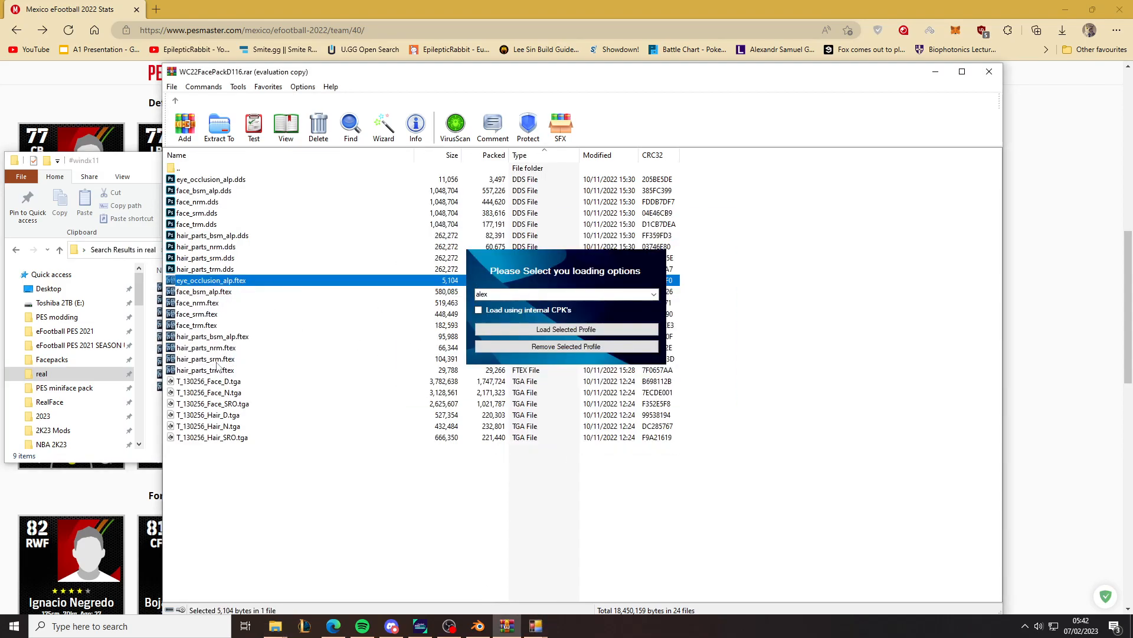
# Step: Extract the nine FTEX textures to the #windx11 folder, then switch back to PES 2021
pyautogui.rightClick(536, 623)
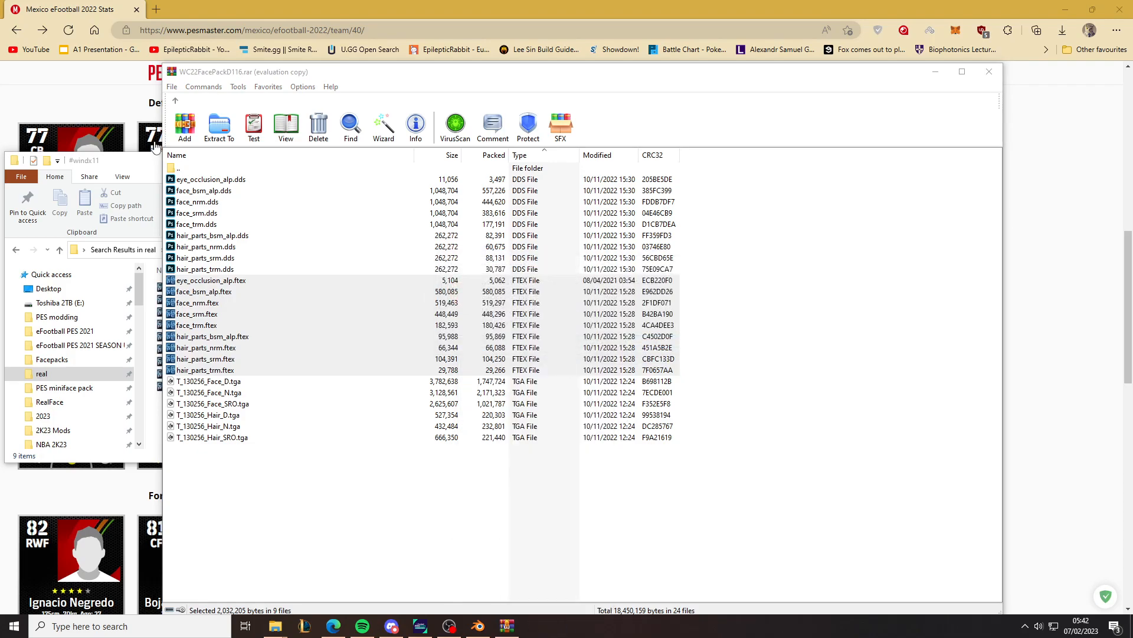
pyautogui.click(218, 122)
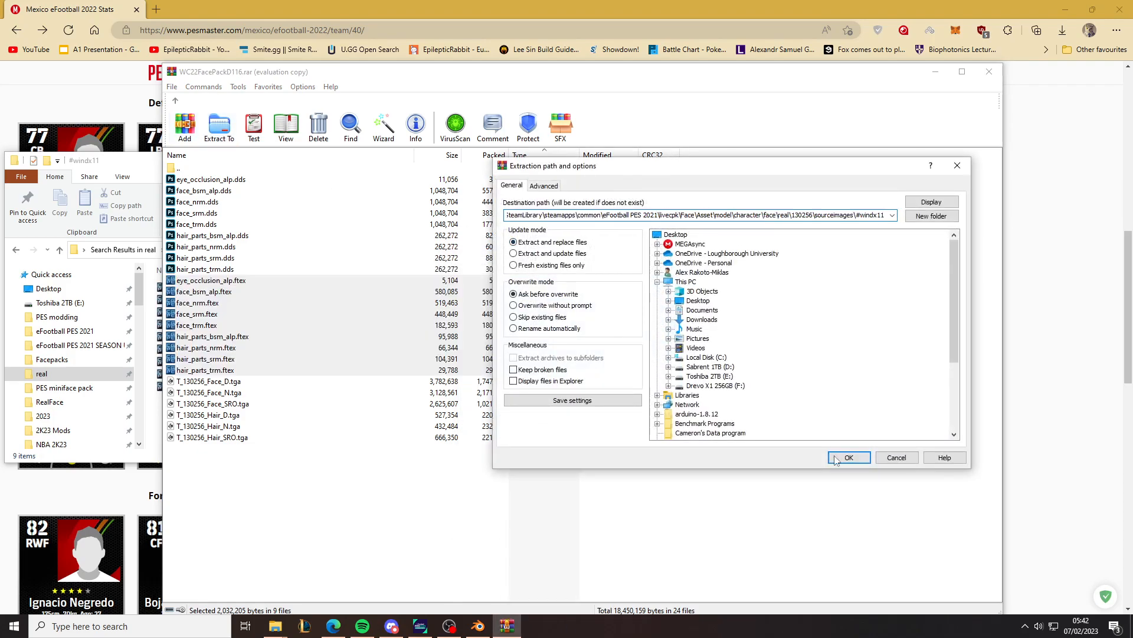
pyautogui.click(849, 457)
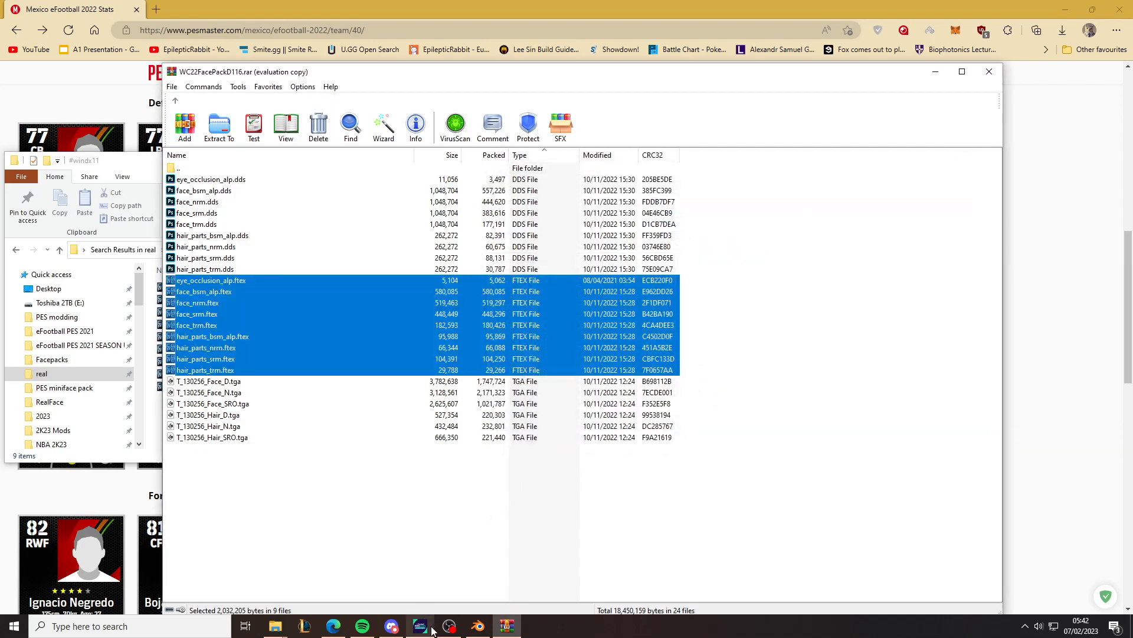
pyautogui.click(419, 625)
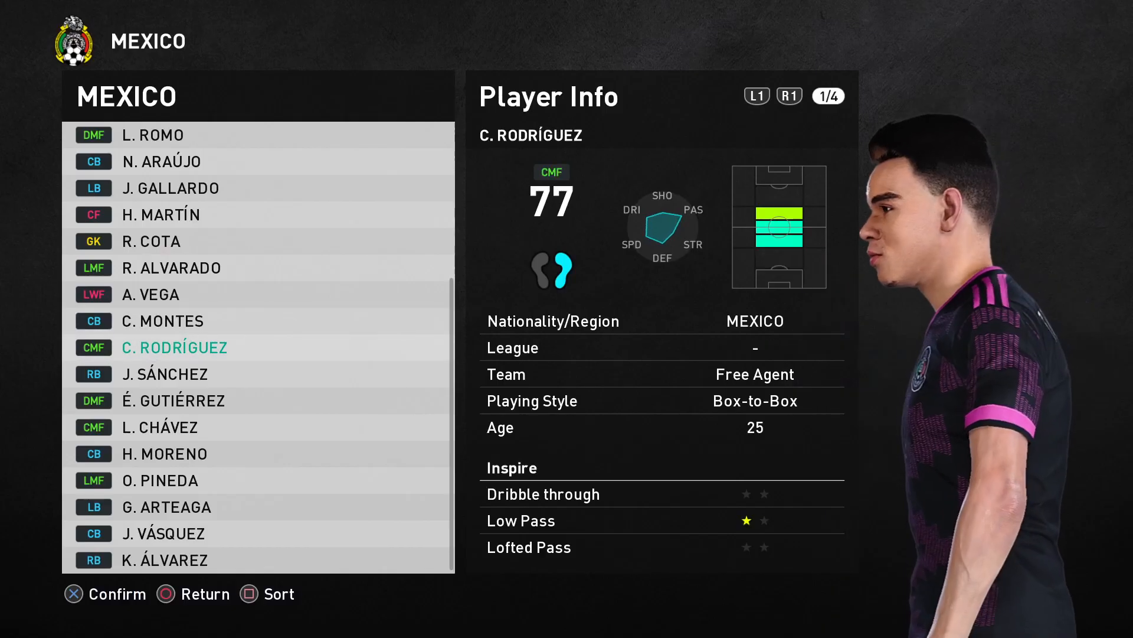